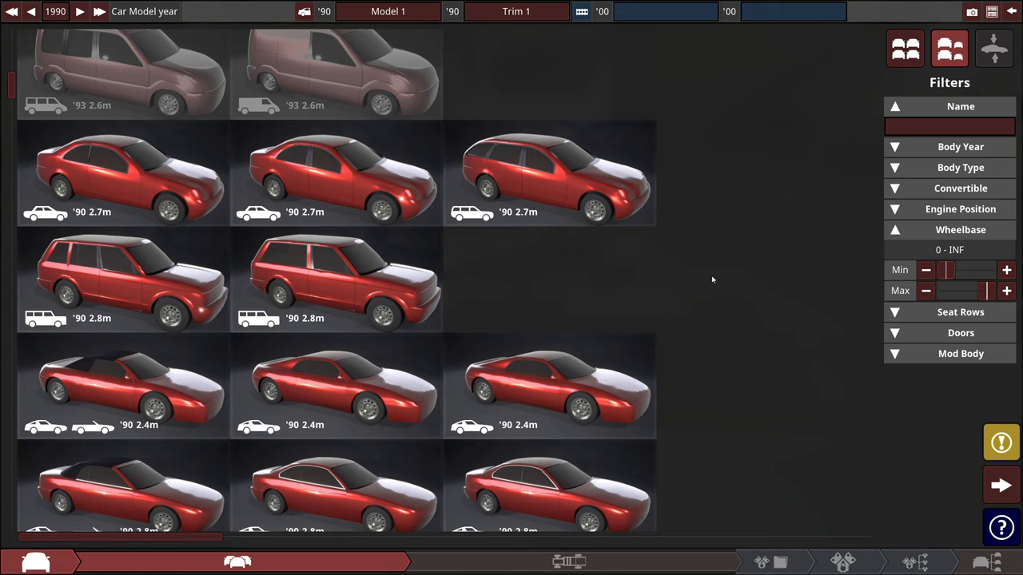
Step: Scroll down the body list toward the 1990 mid-engine coupe body
scroll(down, 3)
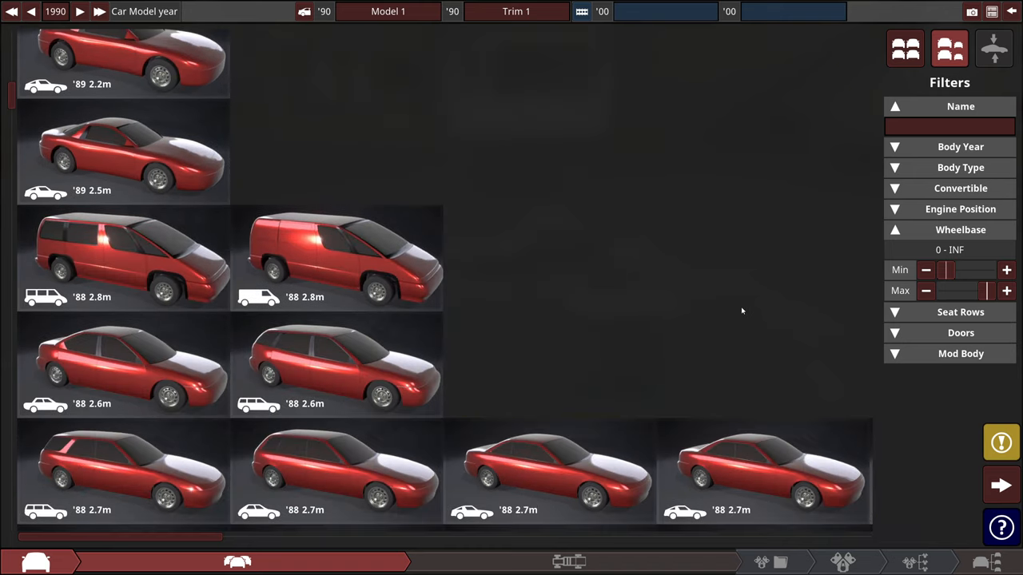
scroll(down, 3)
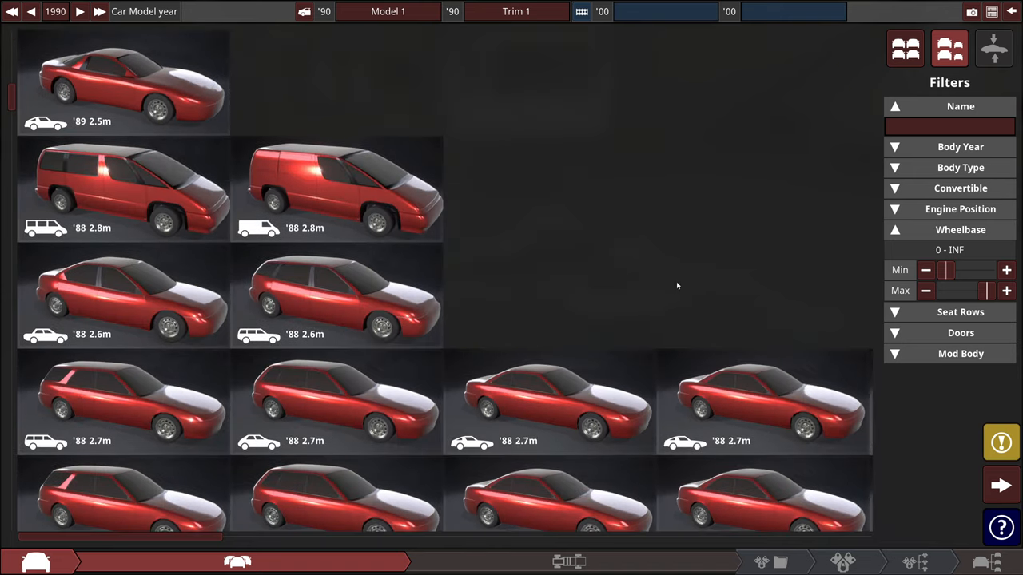
scroll(down, 3)
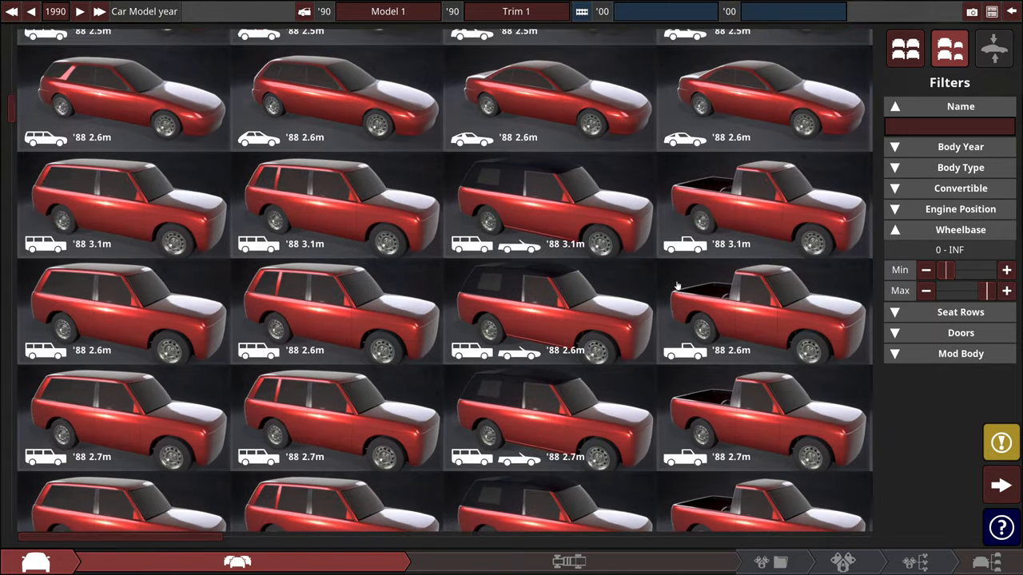
scroll(down, 3)
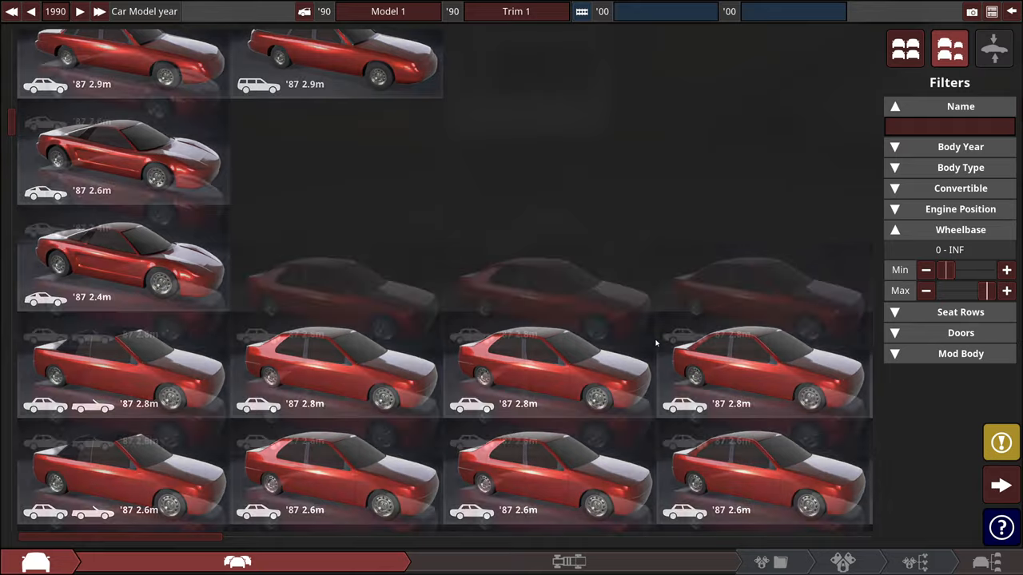
scroll(down, 3)
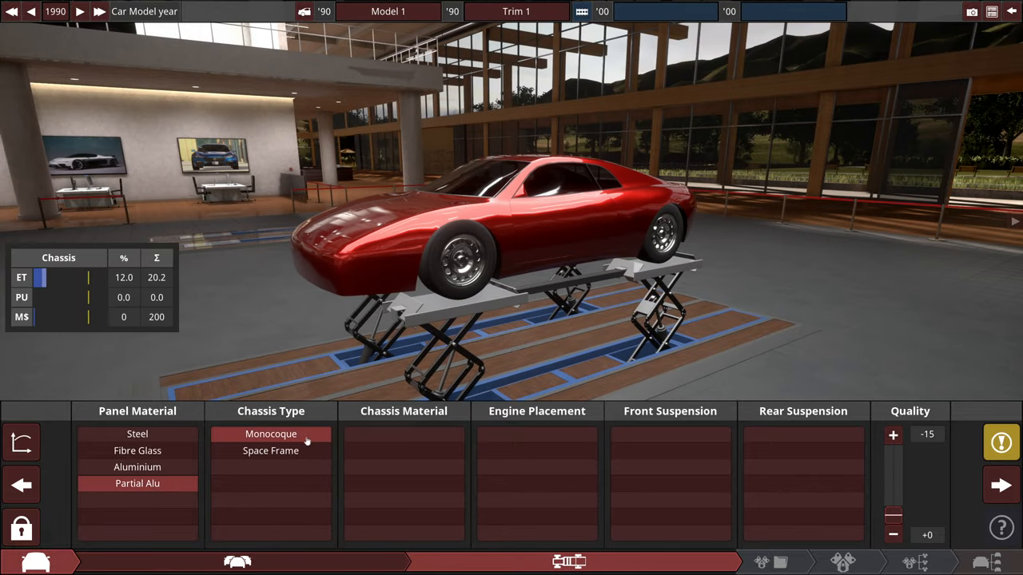
Step: Build a carbon fibre chassis with mid-longitudinal engine and front and rear pushrod suspension
click(404, 483)
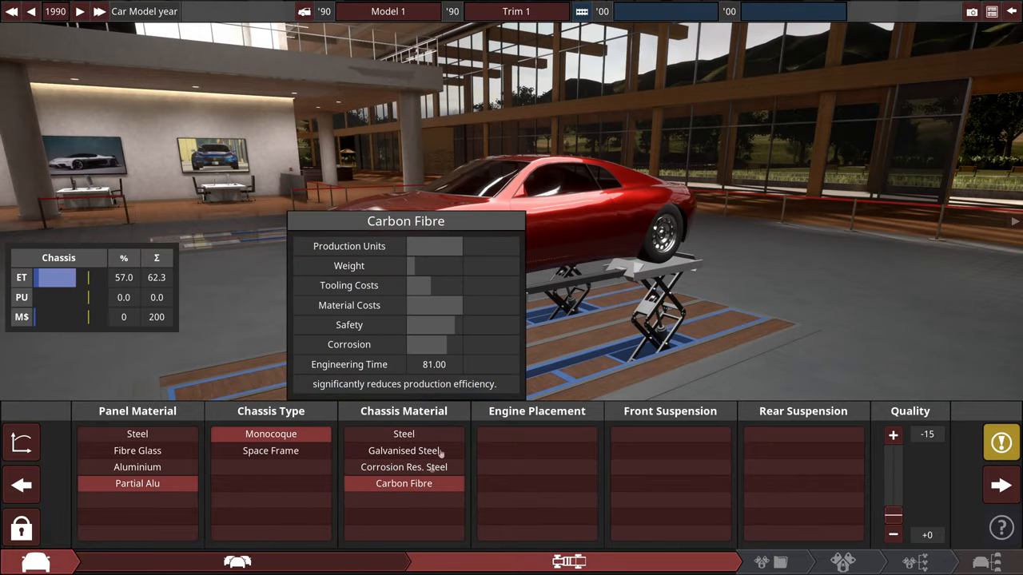
click(404, 484)
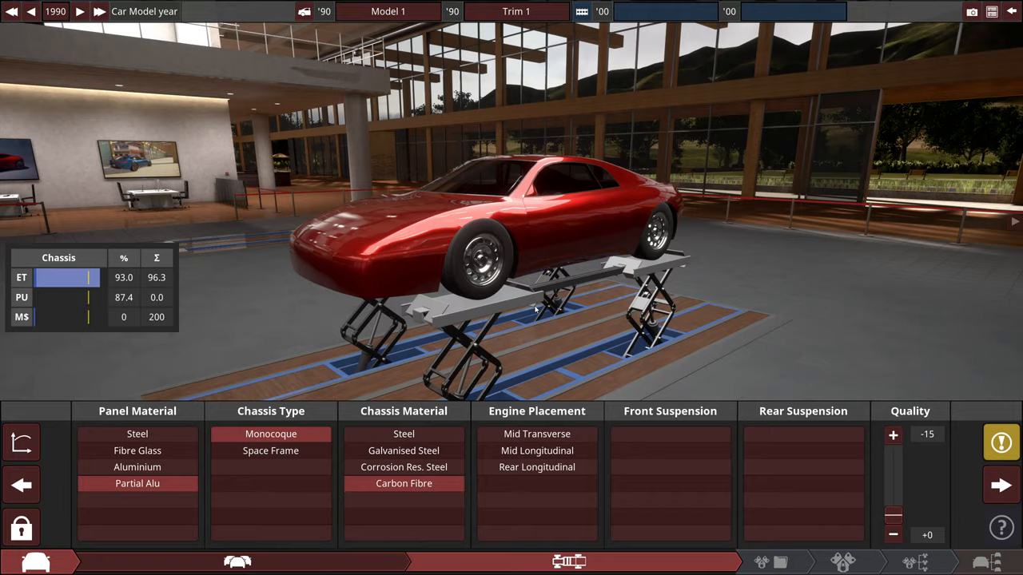
mouse_move(733, 304)
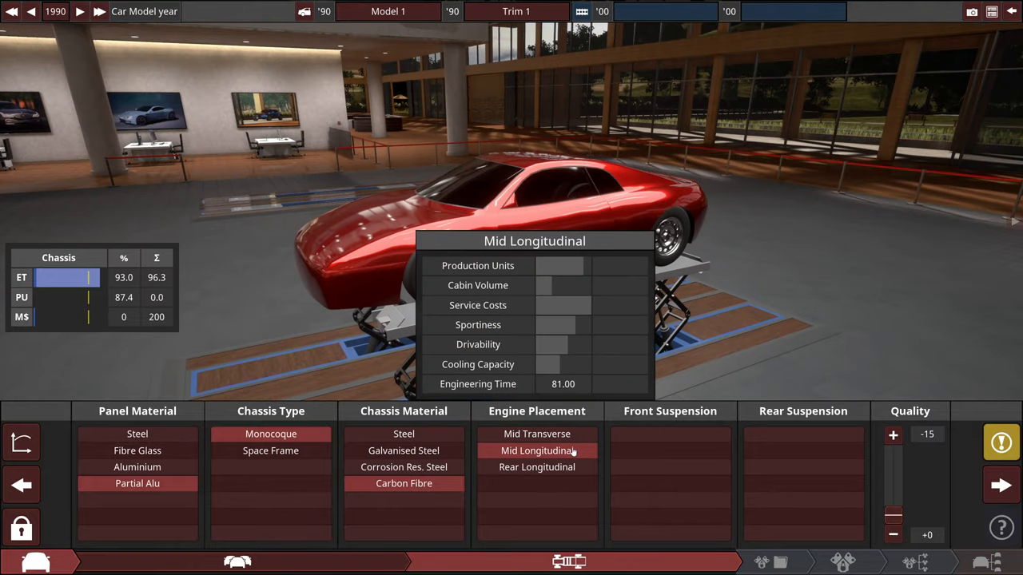
click(536, 451)
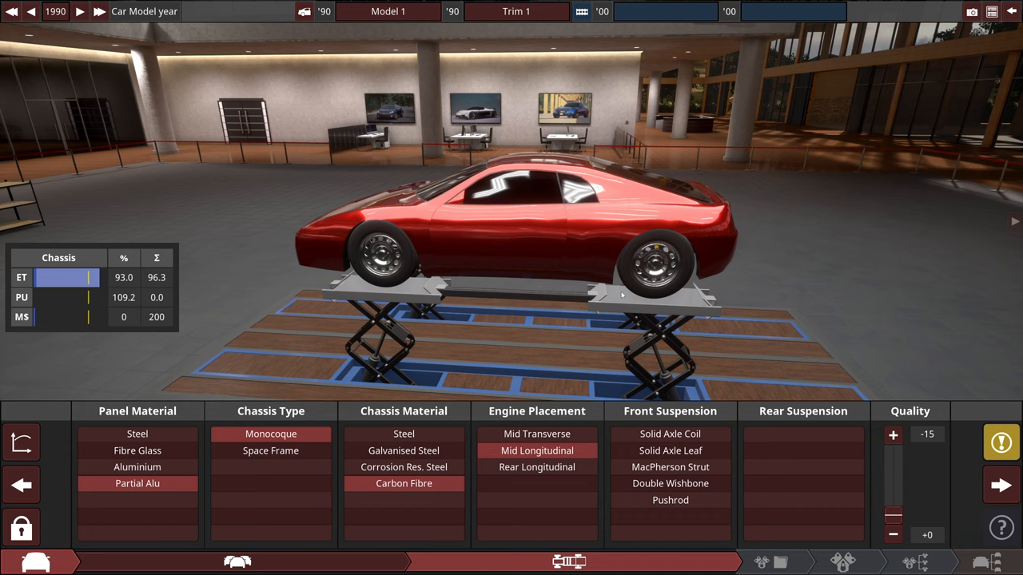
click(802, 466)
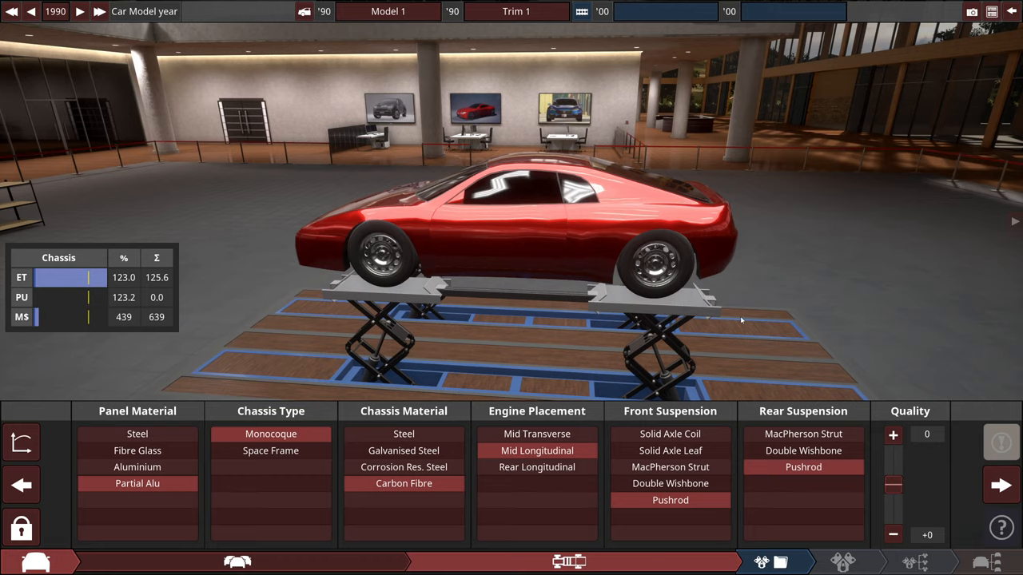
click(893, 434)
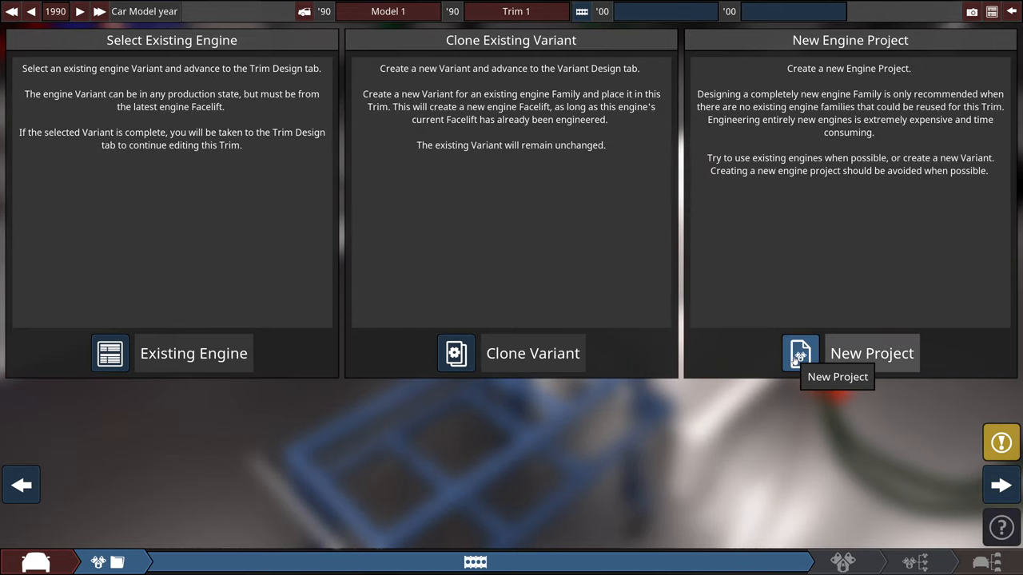
Step: Start a new V 90° aluminium engine project with dual overhead cams
click(800, 353)
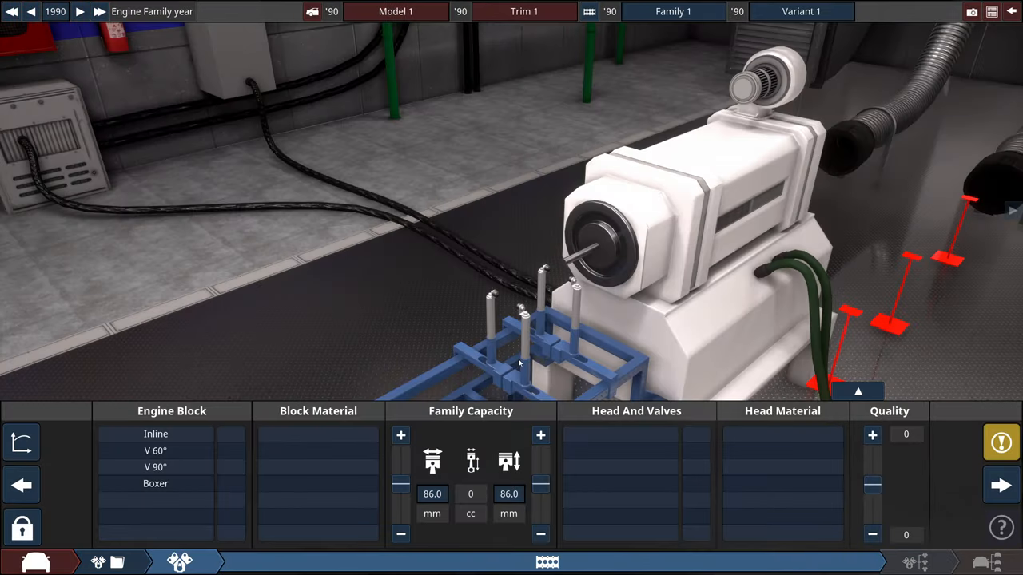
click(156, 467)
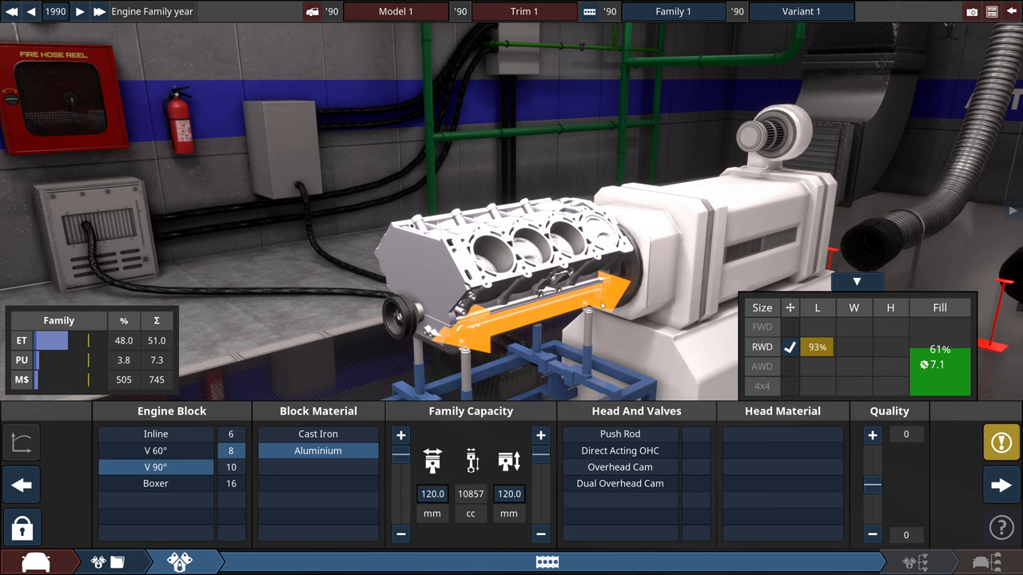
mouse_move(856, 281)
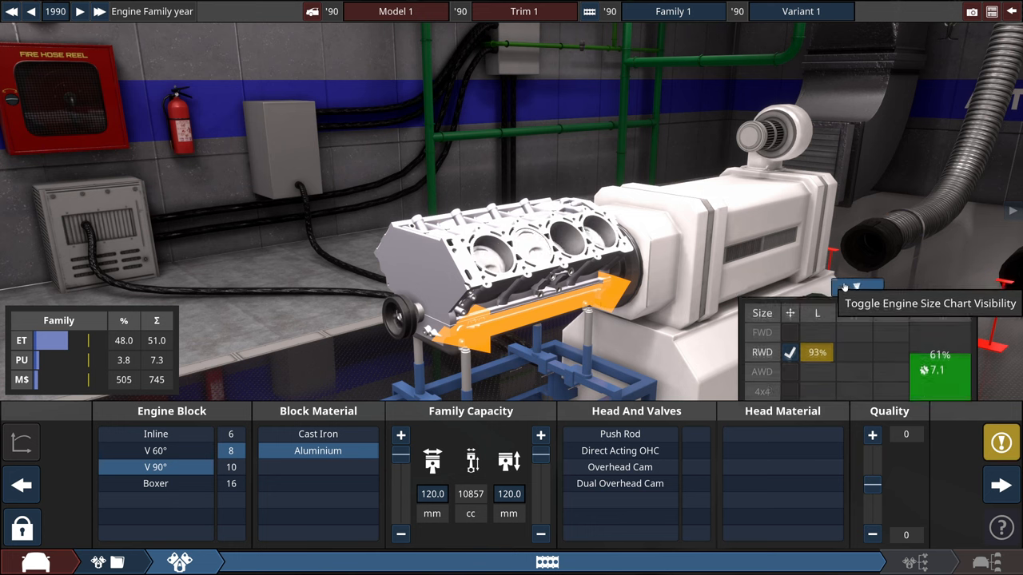
click(856, 287)
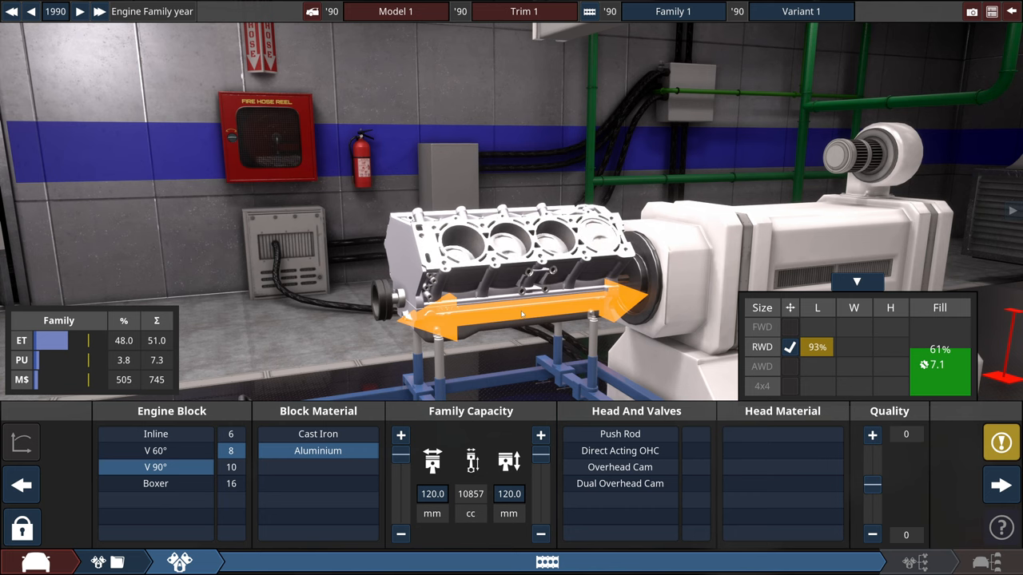
click(619, 483)
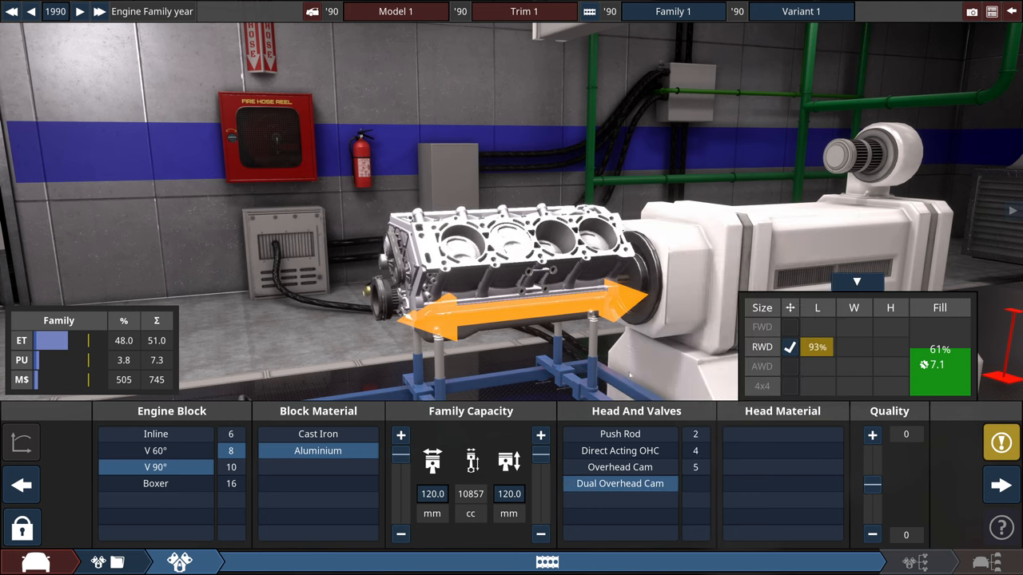
click(620, 468)
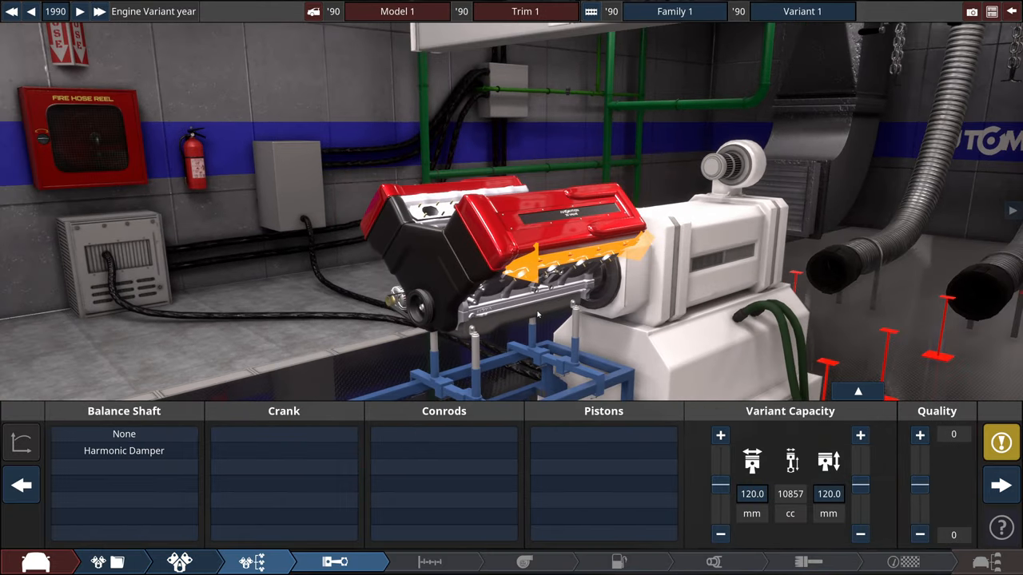
Step: Select 'VVT - Intake' in the top end's VVT list
click(284, 516)
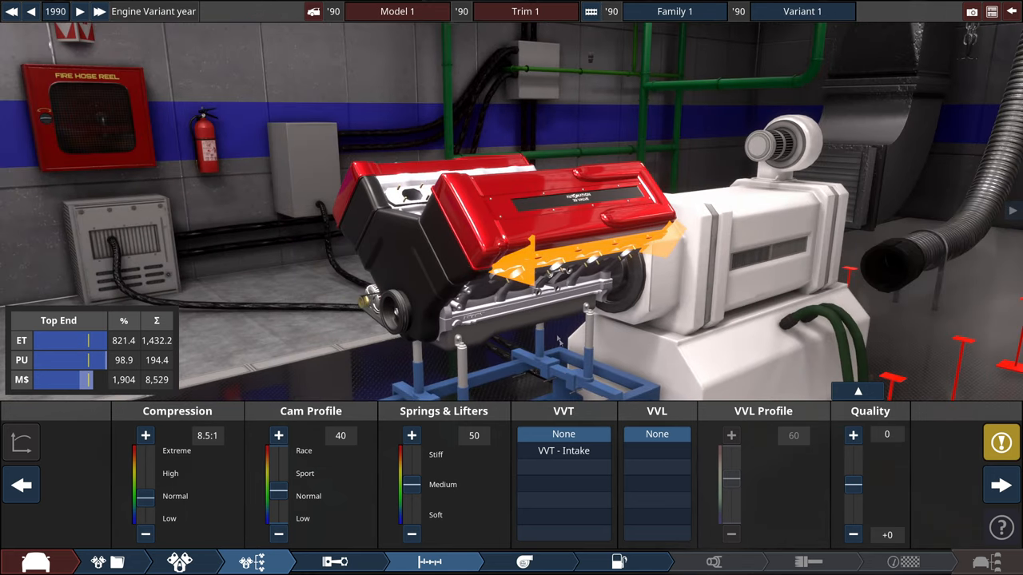
click(563, 451)
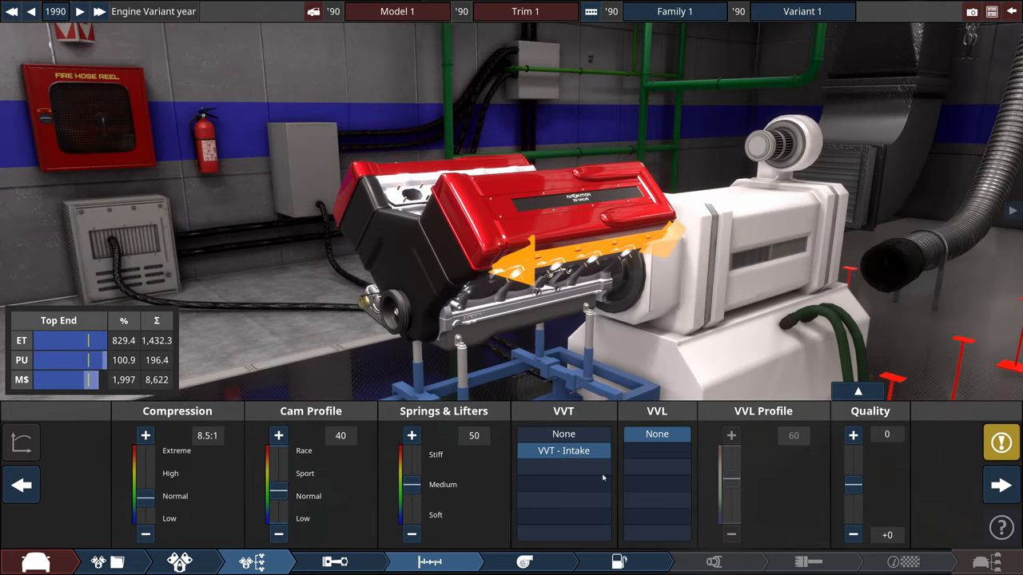
click(852, 434)
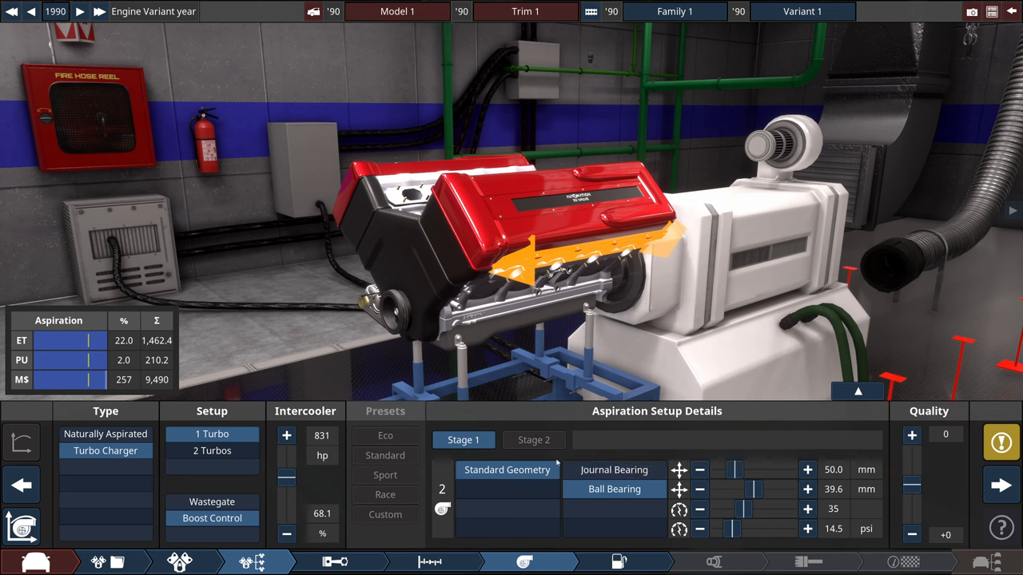
Step: Fit a race intake on the twin carburetors and set fuel to leaded 98 RON
click(910, 435)
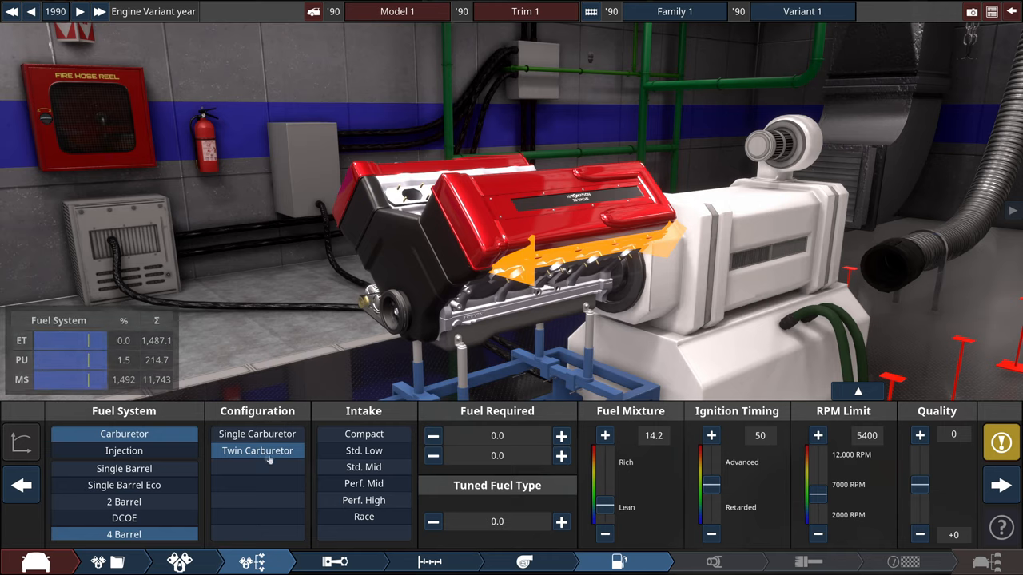
click(363, 516)
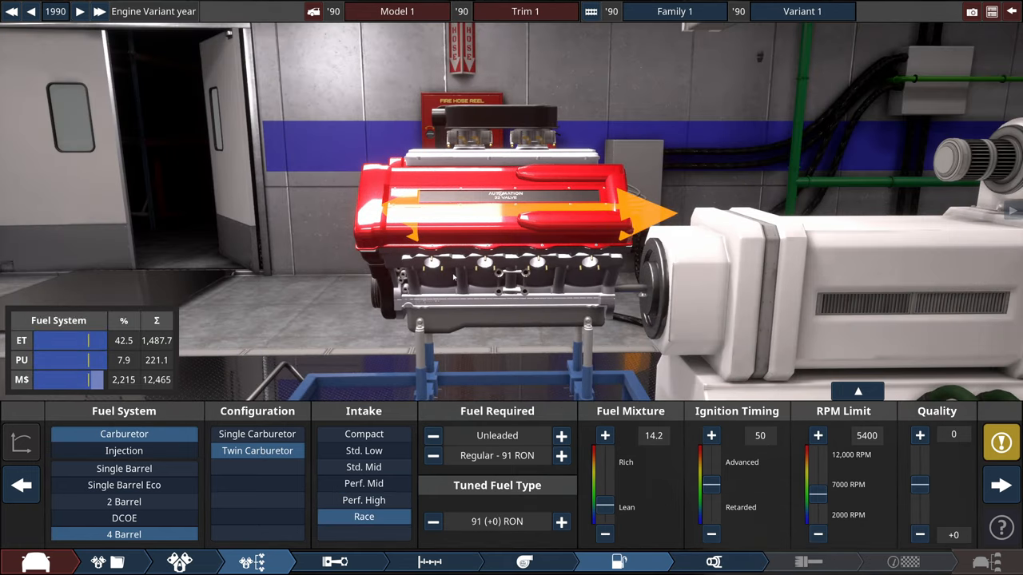
mouse_move(459, 330)
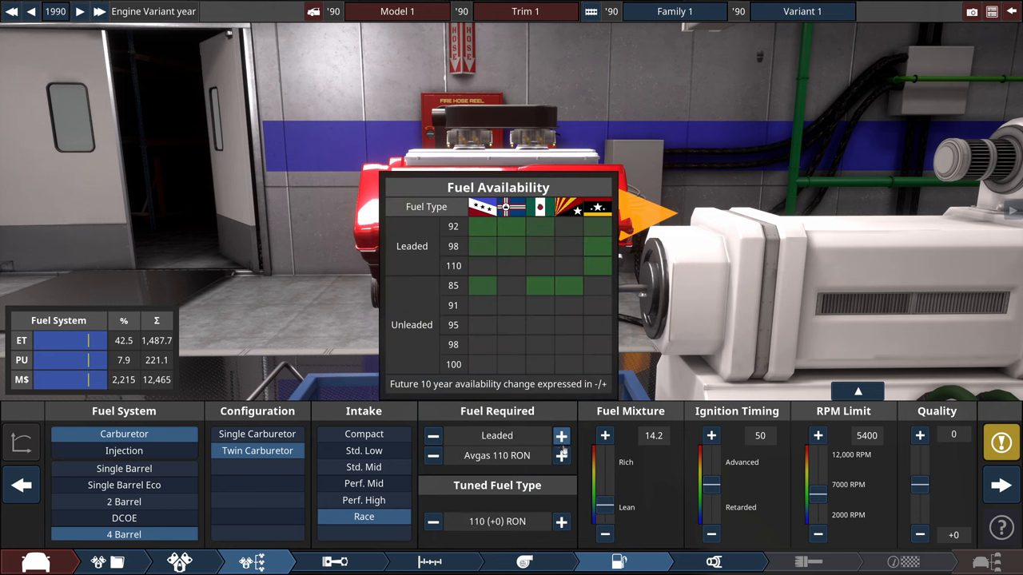
click(433, 455)
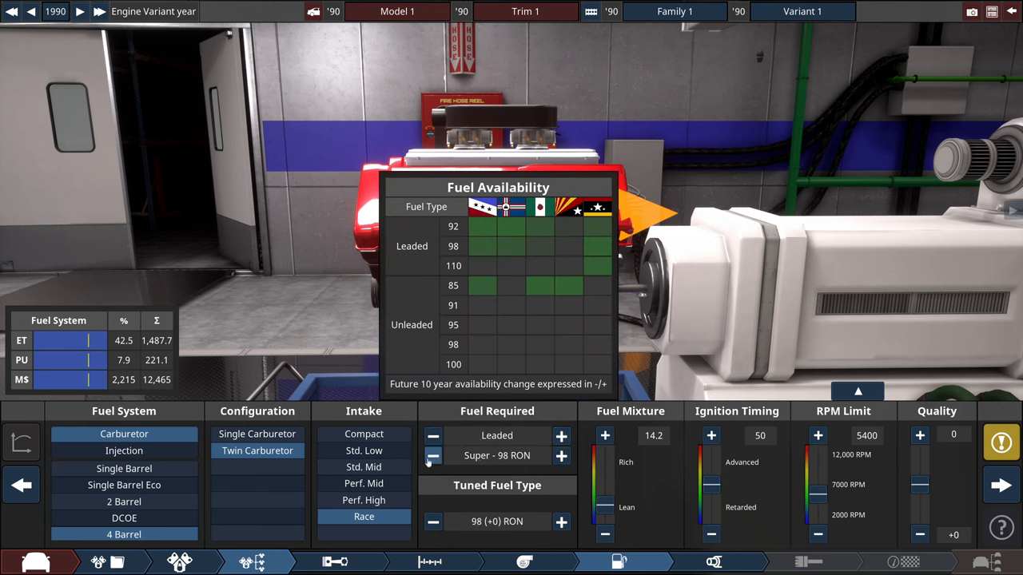
click(561, 456)
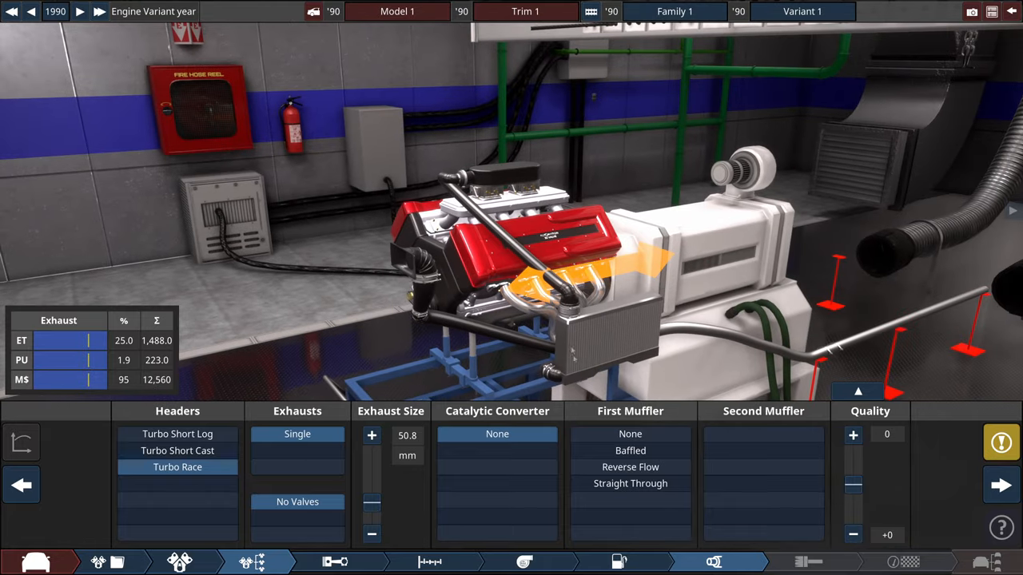
Step: Drag the Exhaust Size slider to settle on a 12.7 mm single pipe
drag(371, 502, 370, 485)
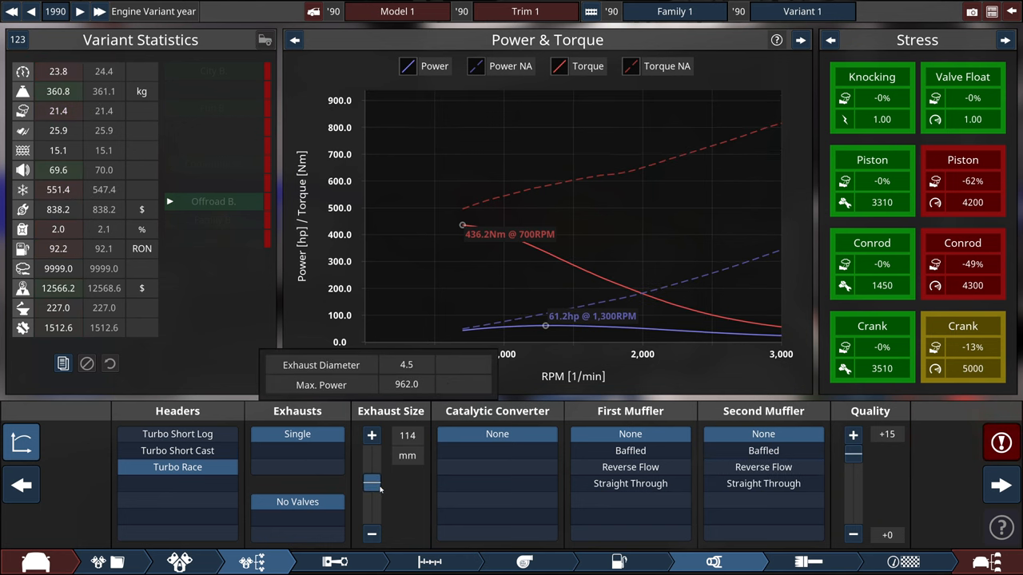
drag(371, 484, 371, 512)
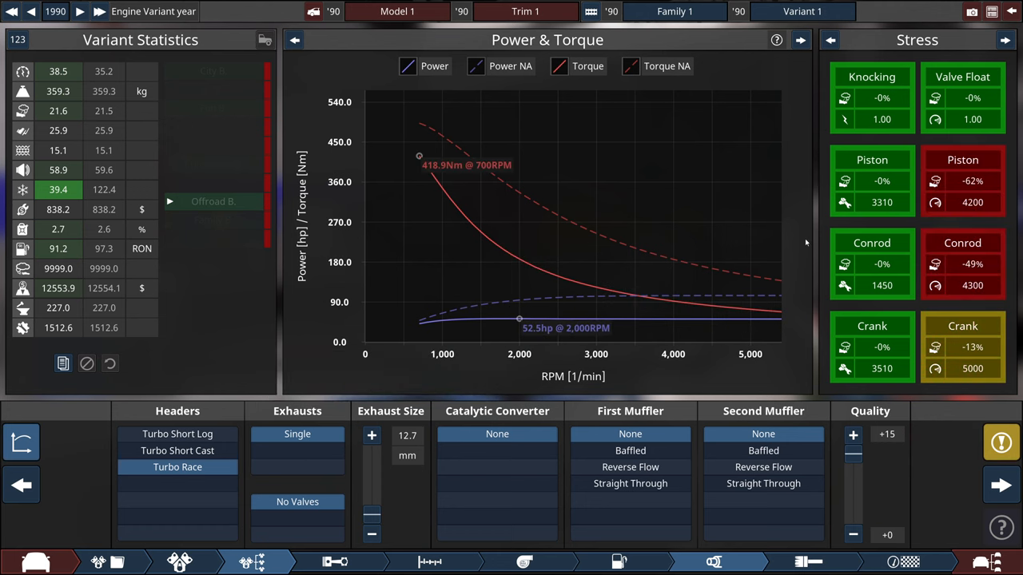
mouse_move(844, 202)
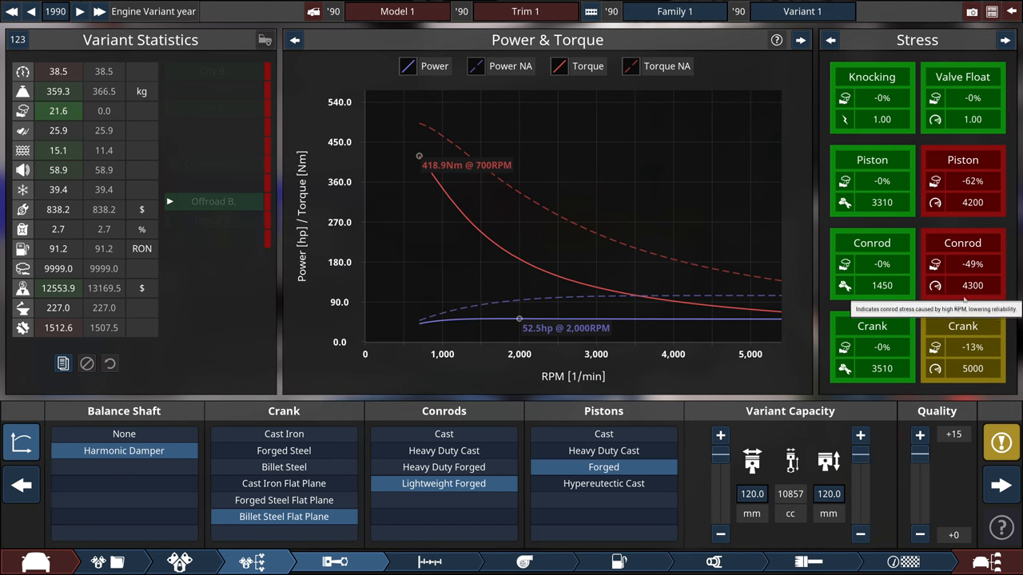
mouse_move(444, 467)
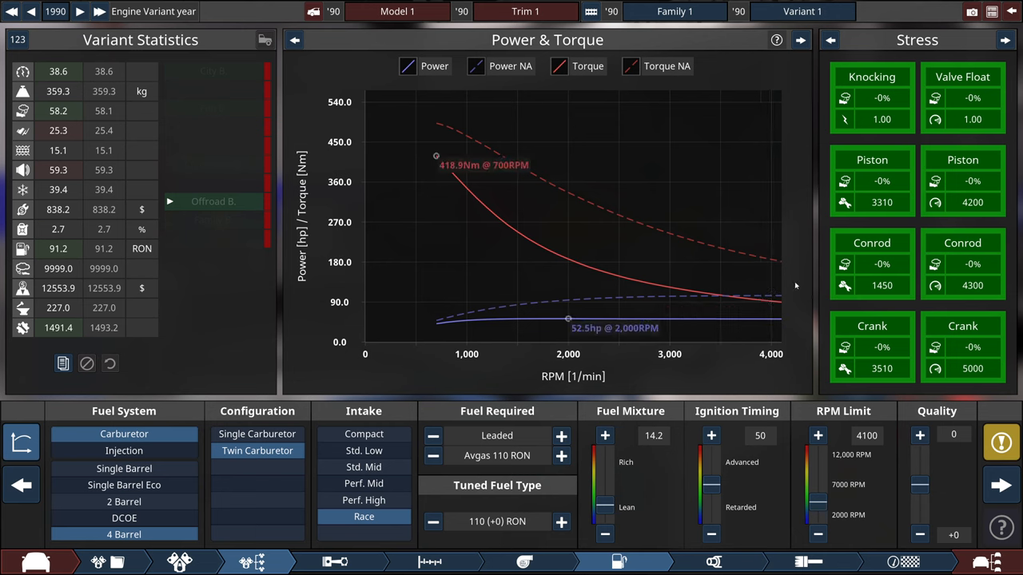
mouse_move(807, 285)
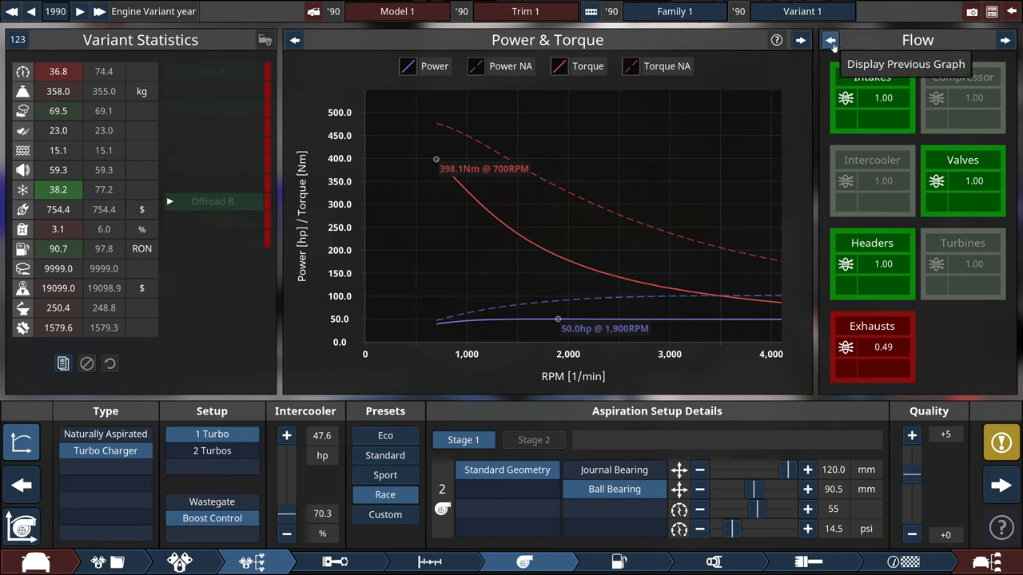
Step: Switch the right-hand panel back to the engine stress readings
click(830, 40)
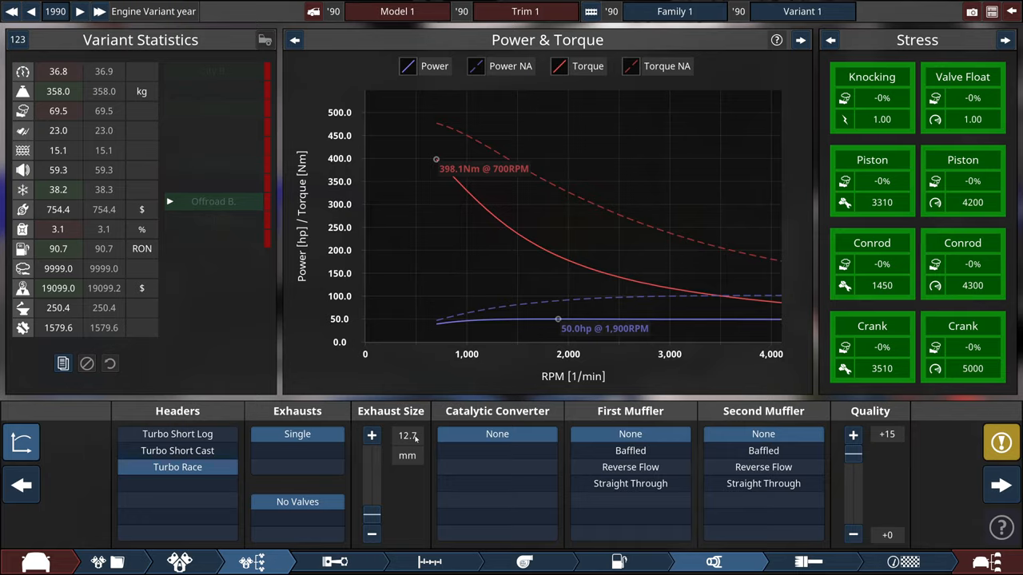
mouse_move(78, 462)
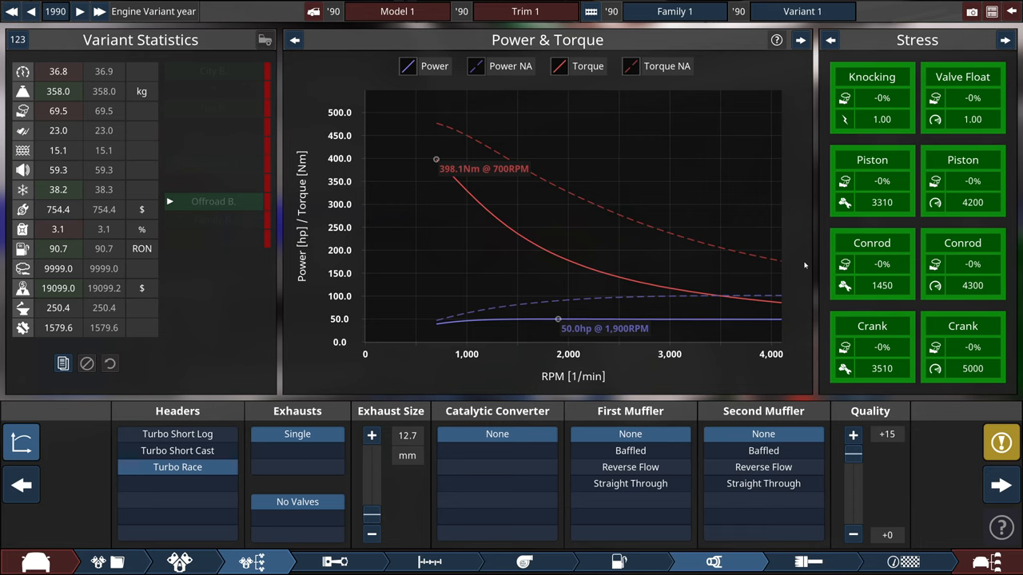
mouse_move(809, 562)
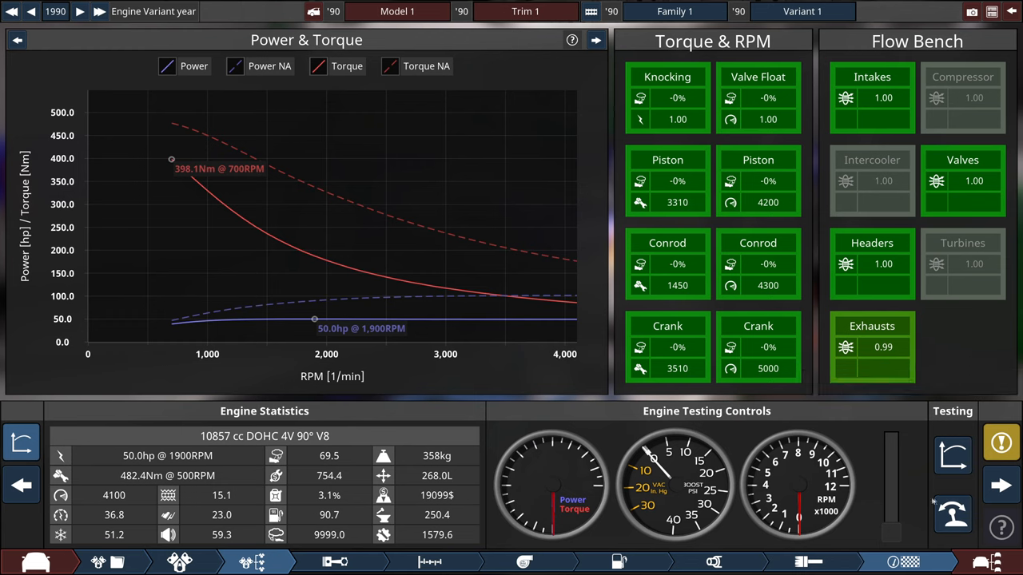
mouse_move(952, 514)
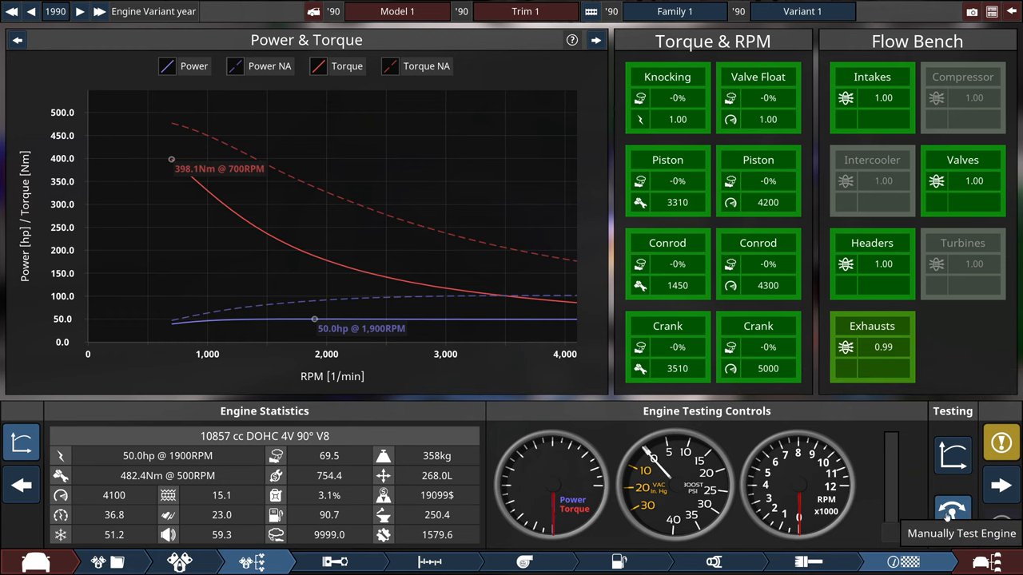
Step: Run the V8 on the test bench with Manually Test Engine
click(953, 514)
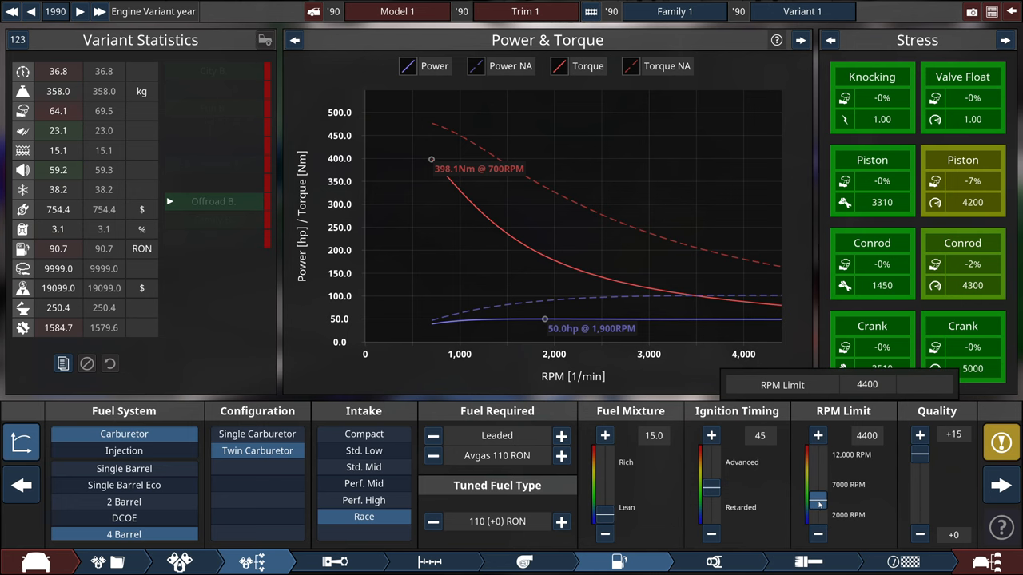
Step: Raise the engine's rev limit from 4800 to 4900 RPM
drag(818, 503, 818, 495)
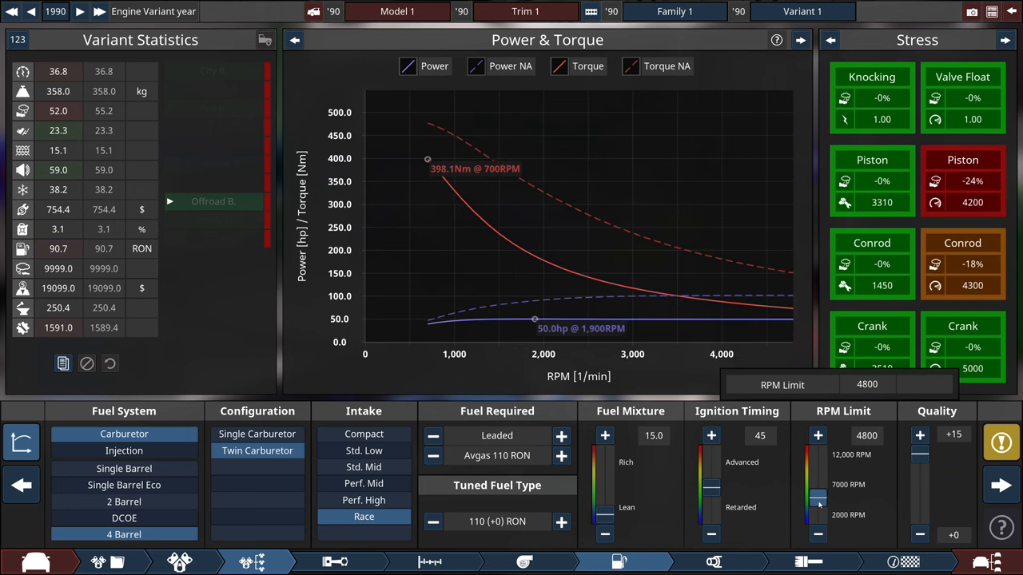
click(817, 435)
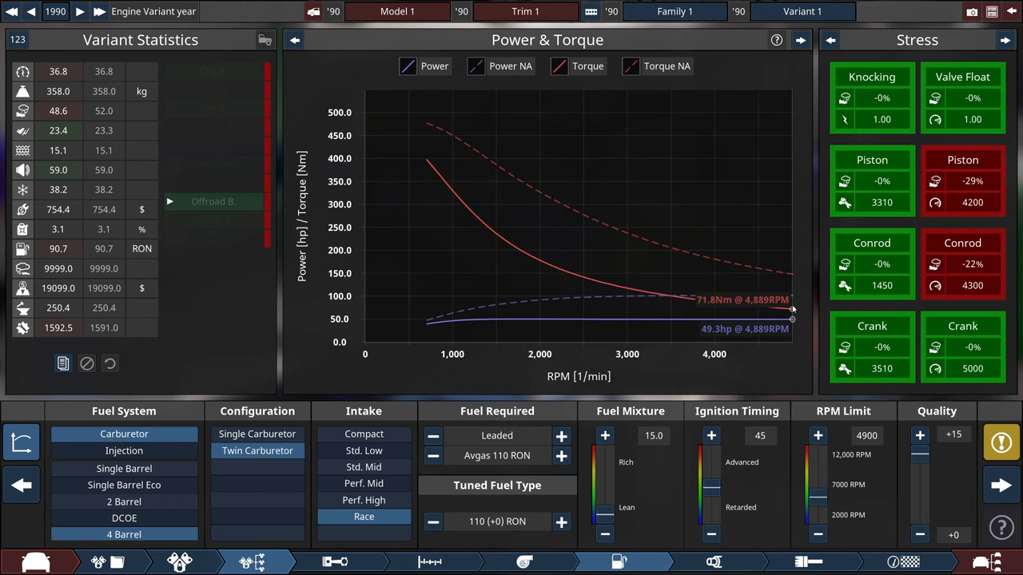
click(430, 562)
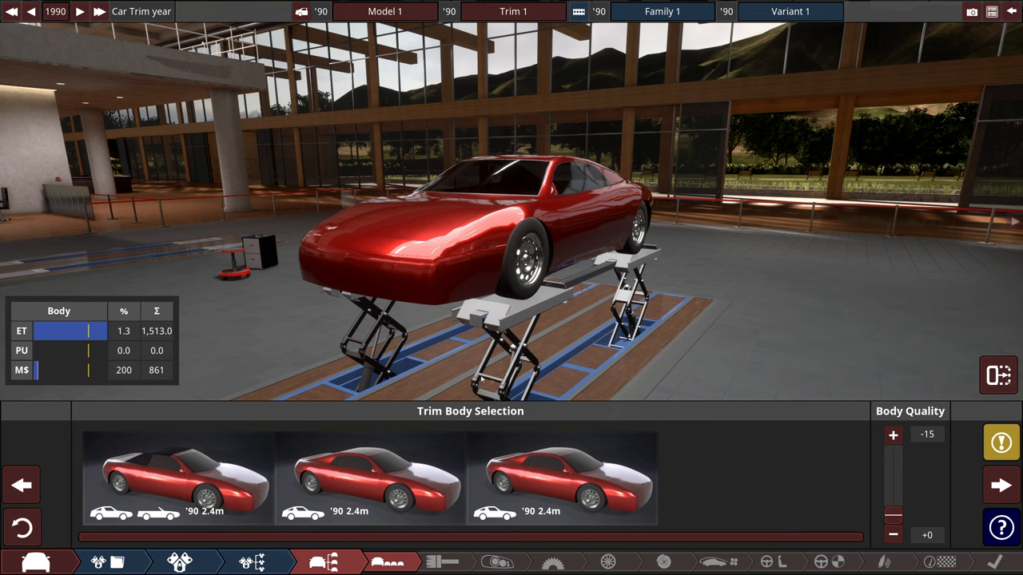
Step: Compare the fastback and coupe bodies, then pick the 2.42 m wheelbase coupe
click(369, 478)
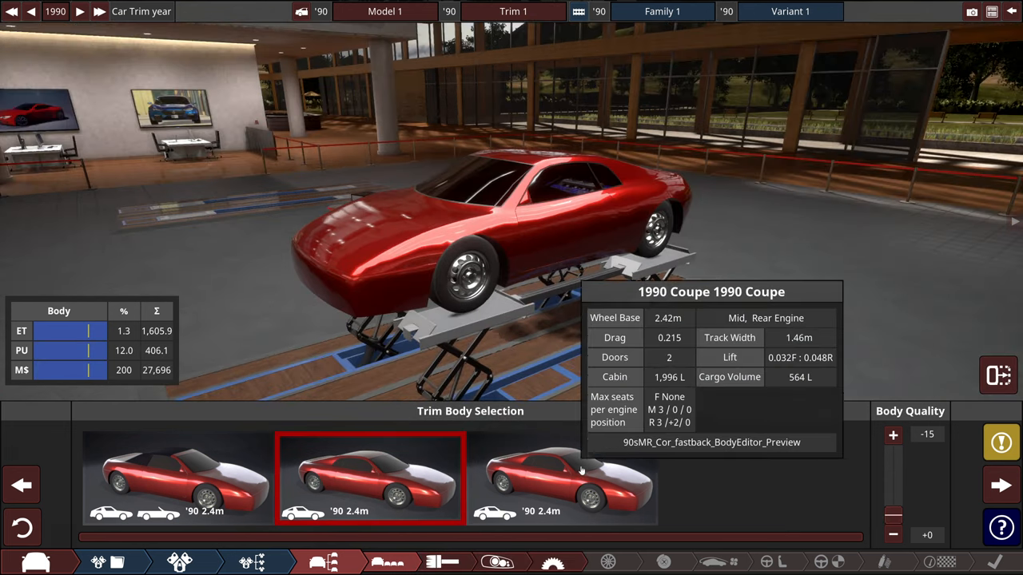
click(564, 479)
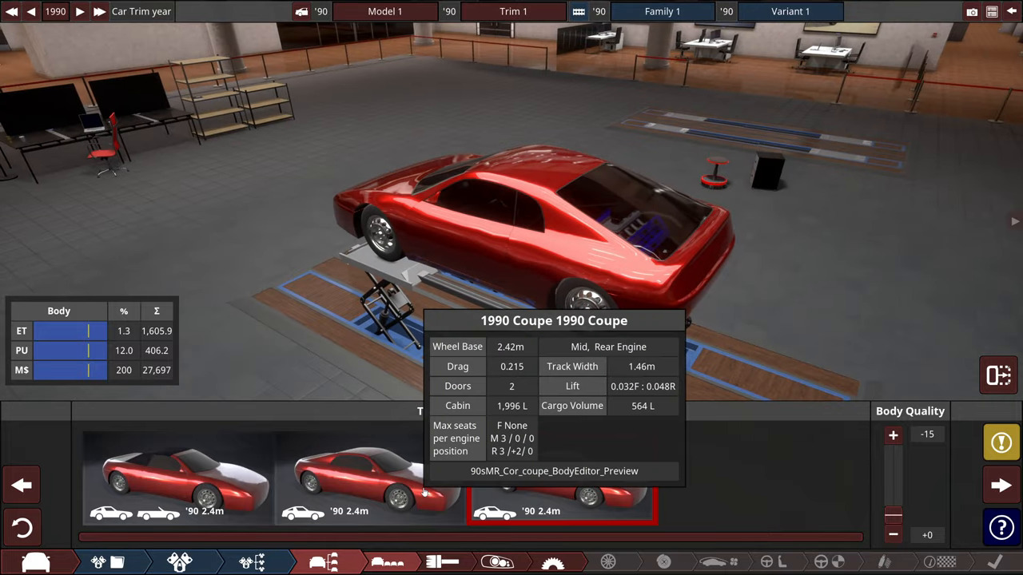
click(369, 476)
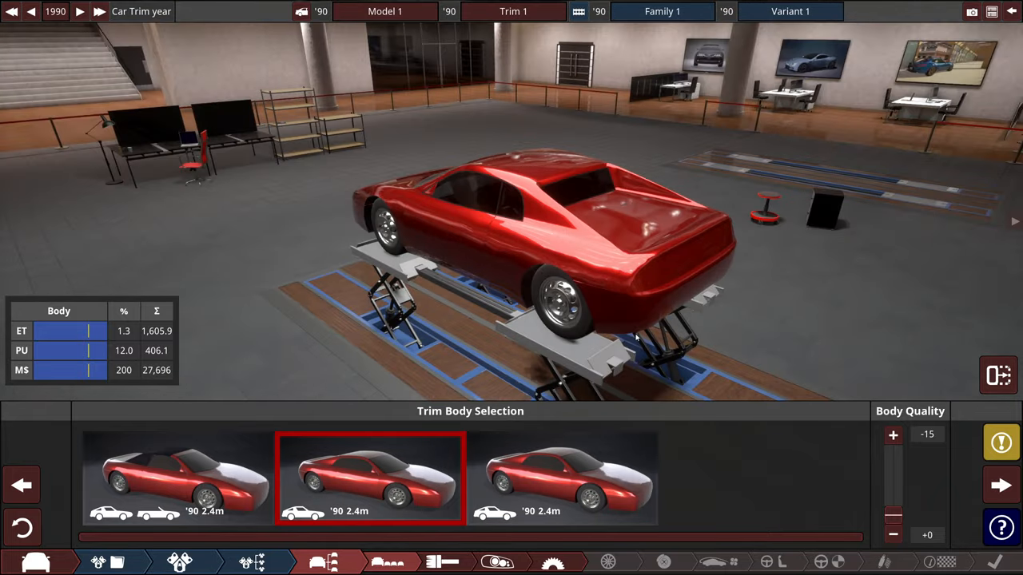
click(562, 477)
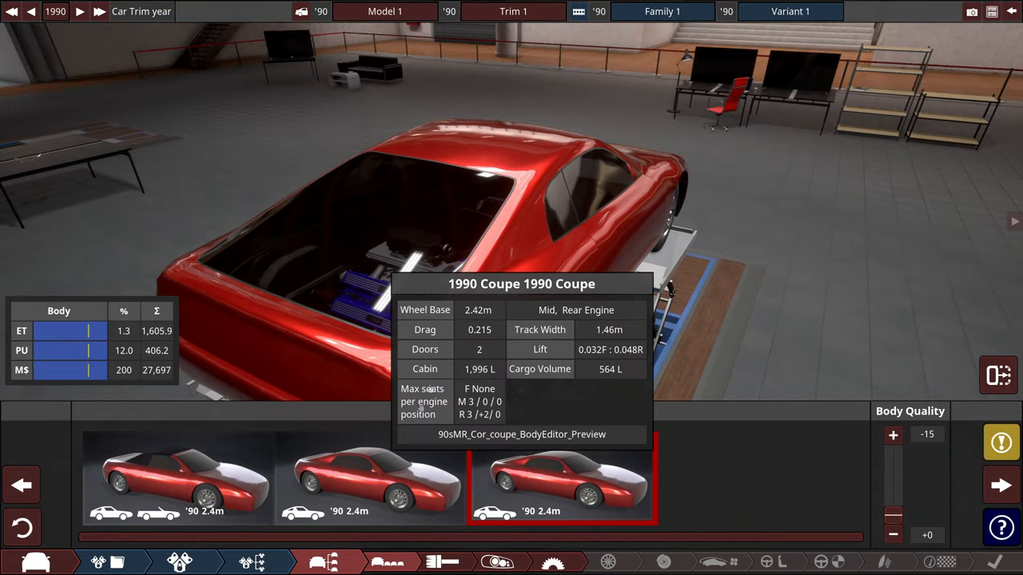
click(370, 477)
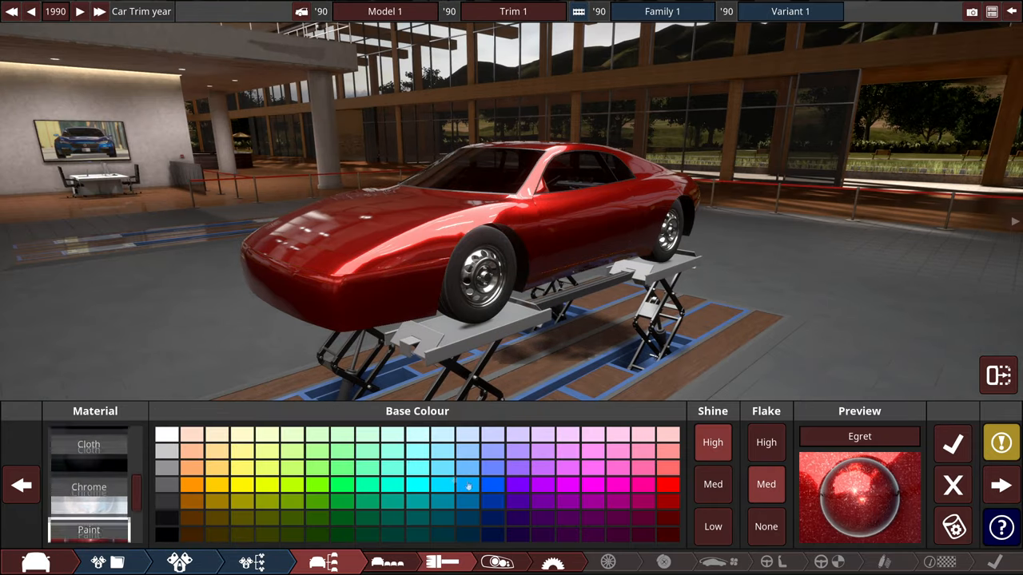
Step: Set the body material to Paint and choose a turquoise colour
click(89, 519)
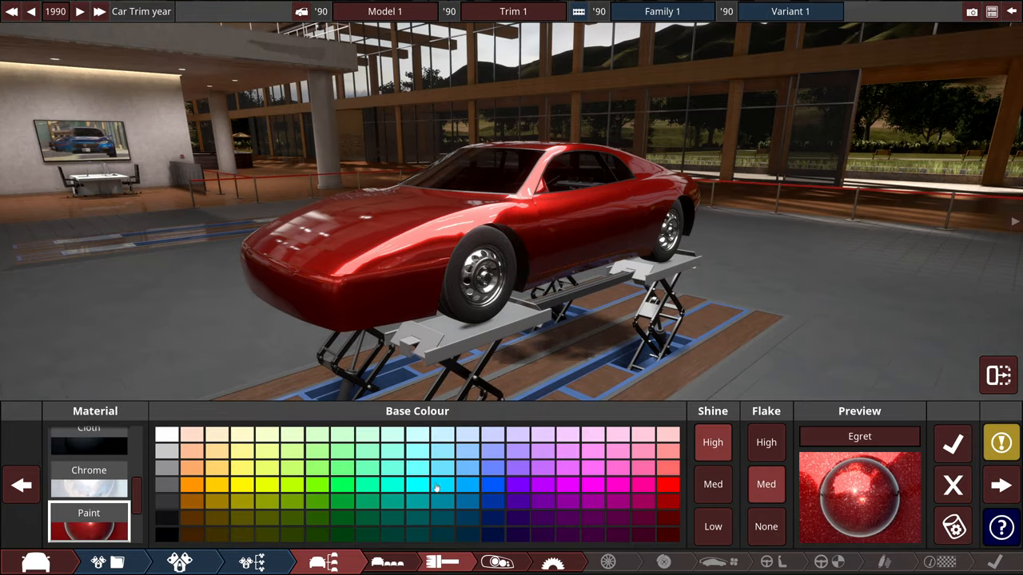
click(442, 485)
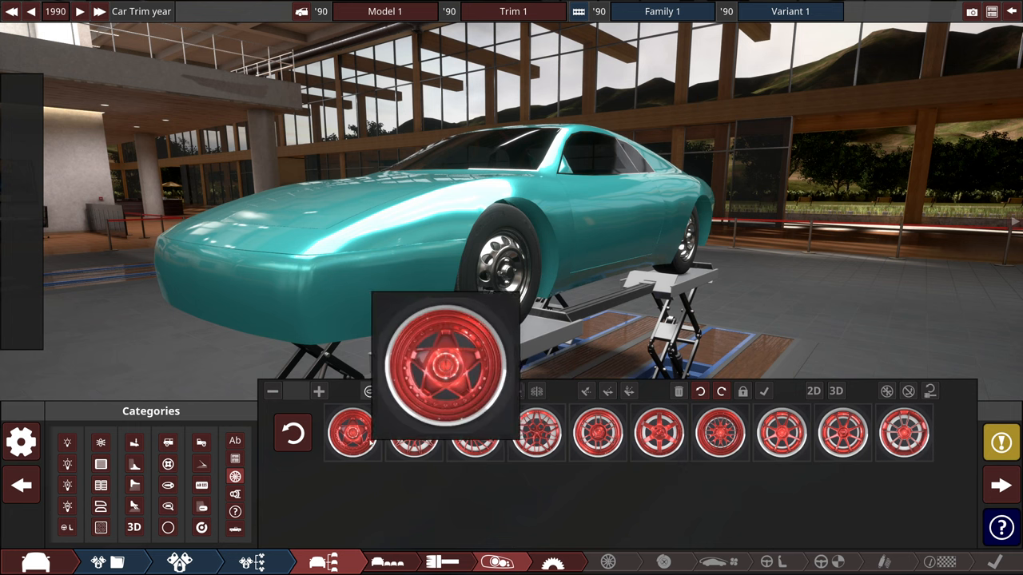
Step: Preview star, six- and eight-spoke Sports rims, then browse the 70s-80s Sport set
click(413, 432)
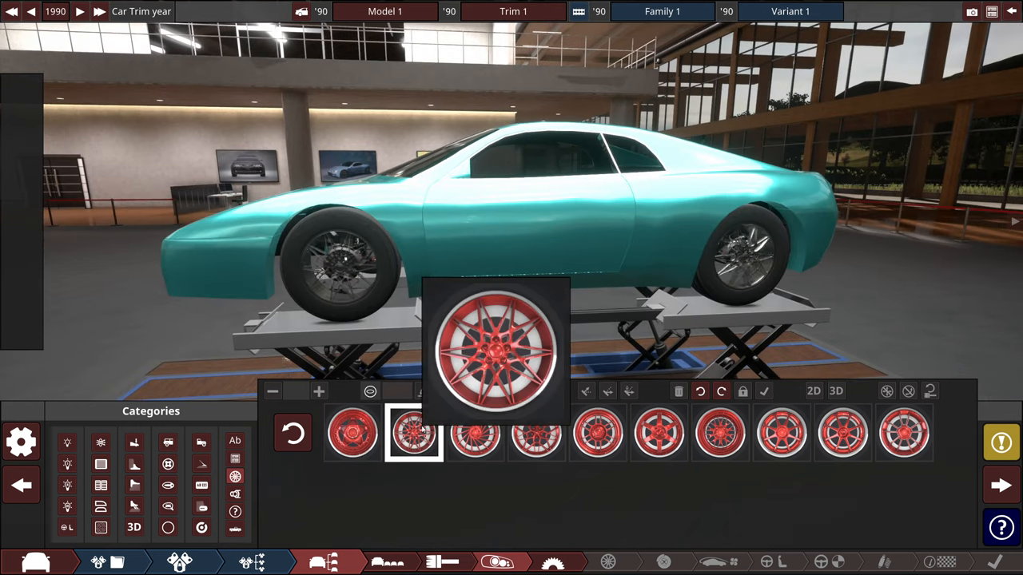
click(659, 431)
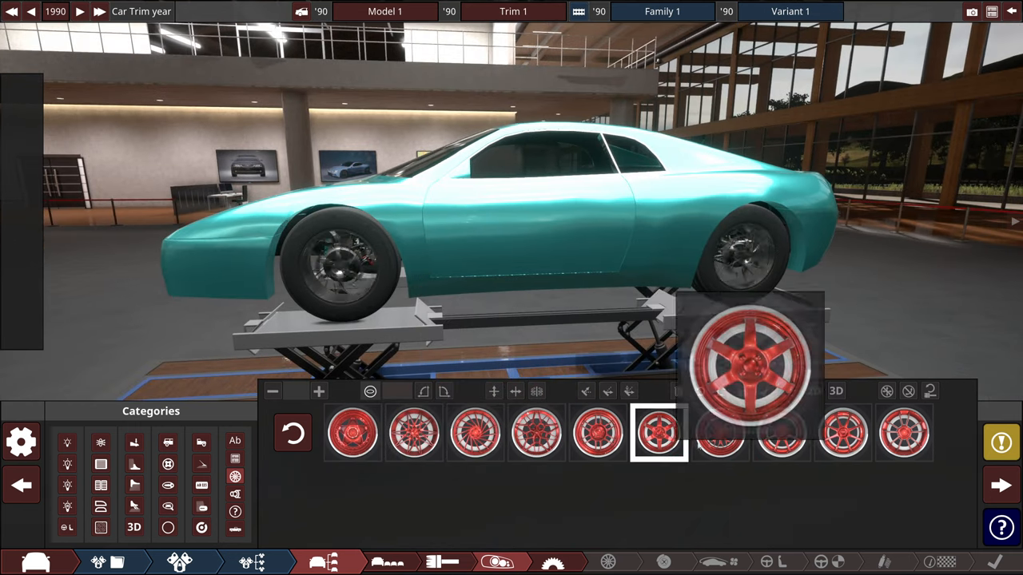
click(781, 433)
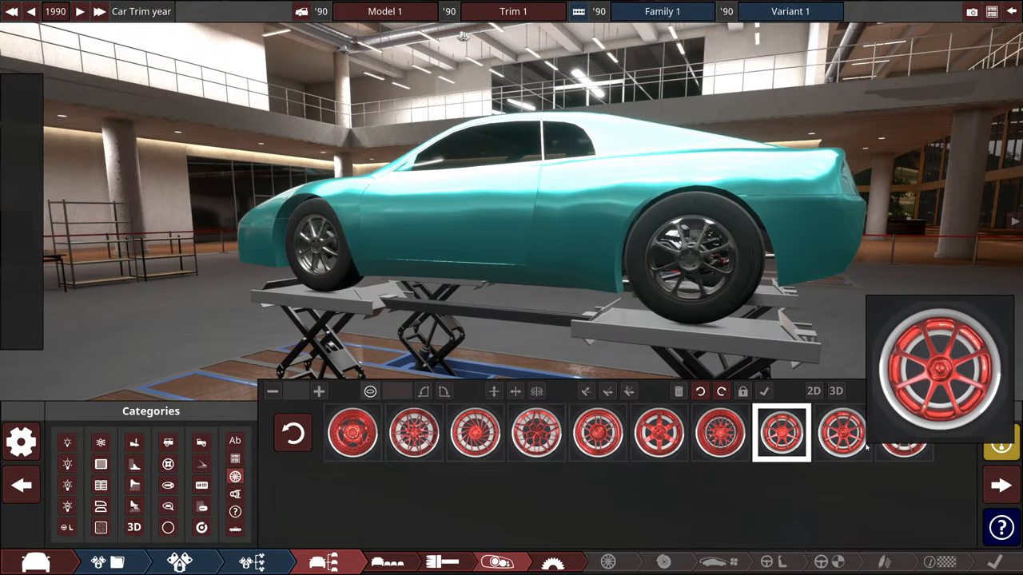
click(539, 433)
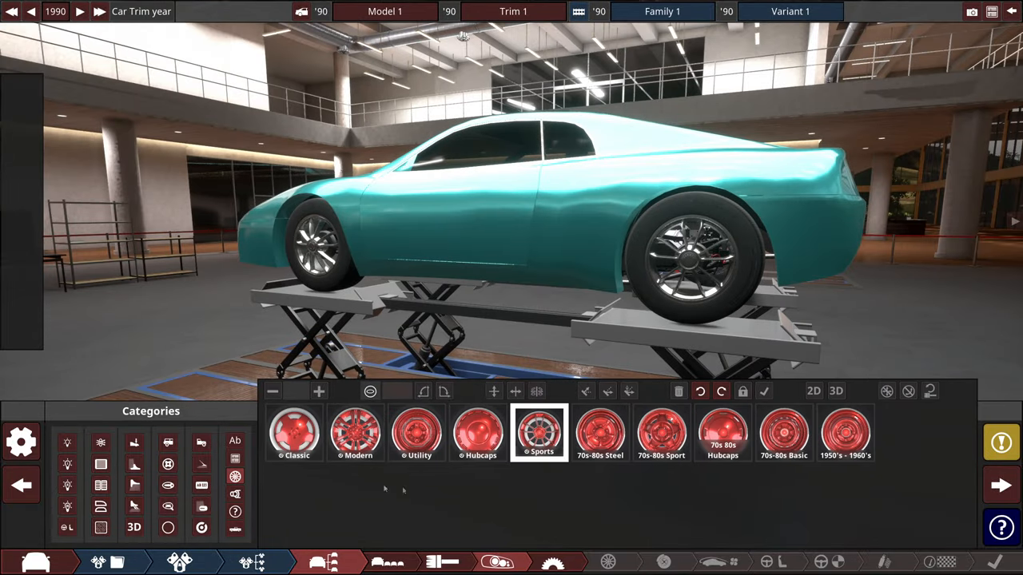
click(660, 433)
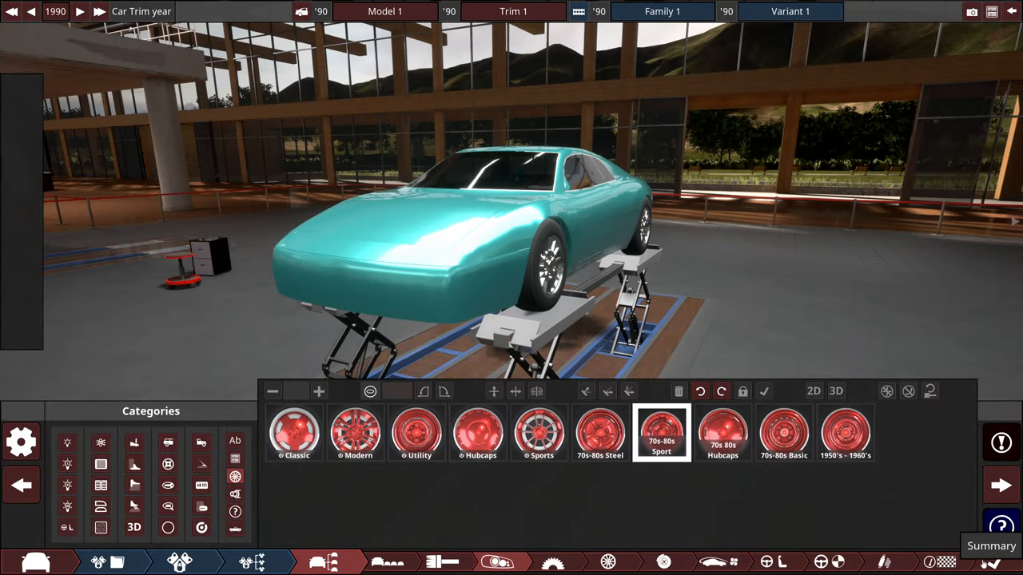
Step: Switch to the Summary stage to review trim statistics, costs and suggestions
click(990, 546)
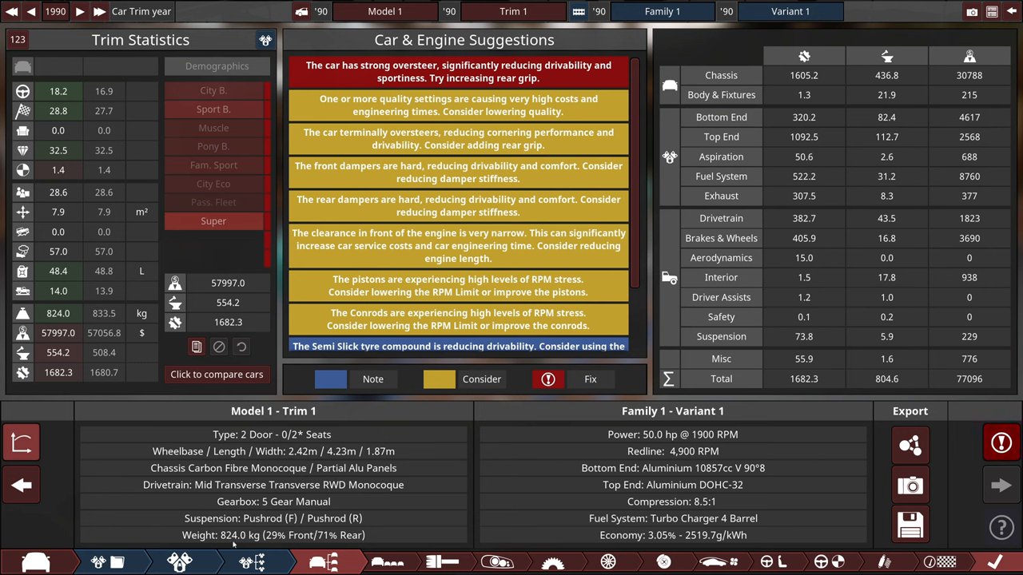
mouse_move(580, 511)
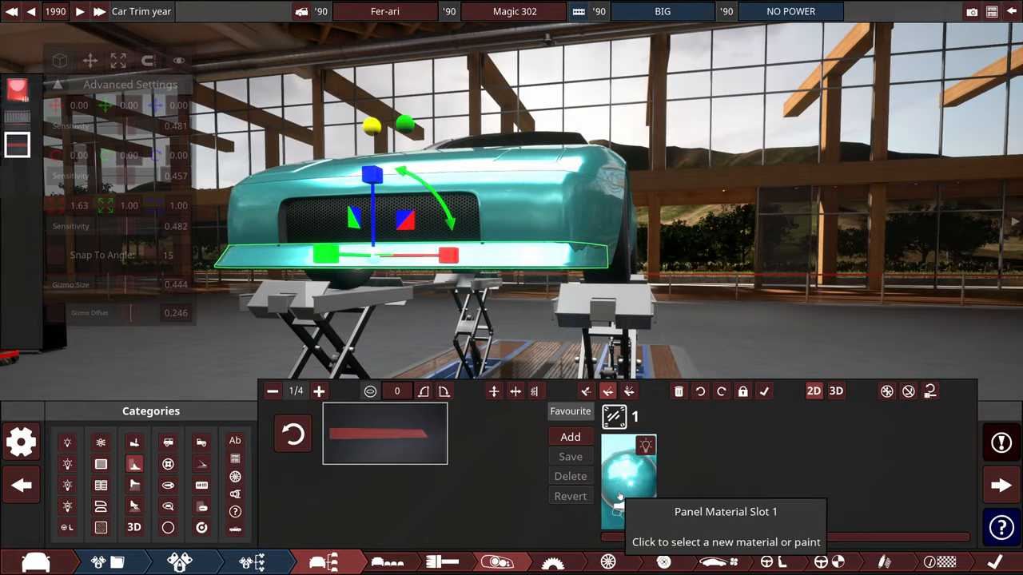
Step: Open the material options for the panel under the front grille
click(629, 475)
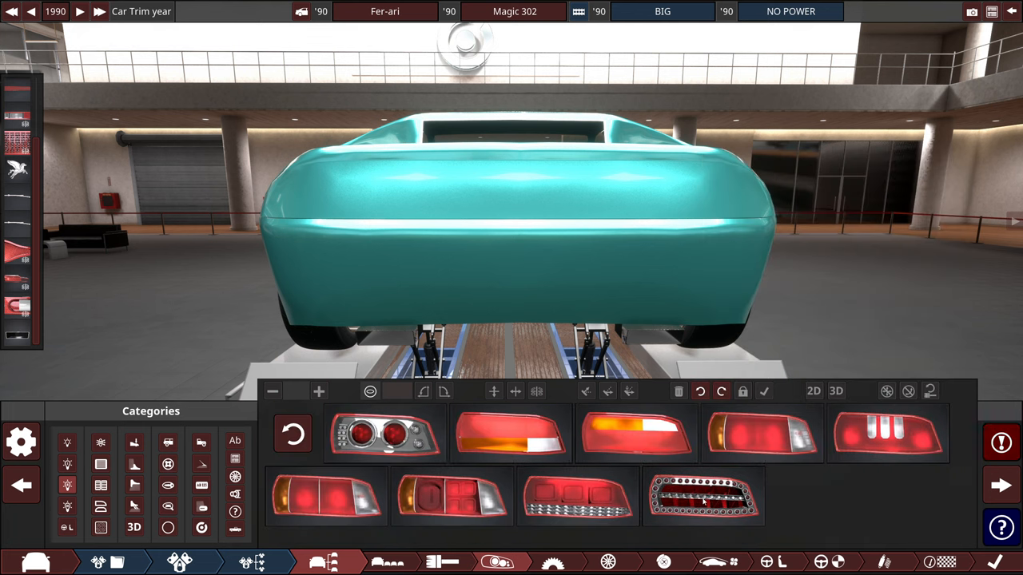
Step: Bring up the taillight designs for the coupe's plain rear
click(385, 434)
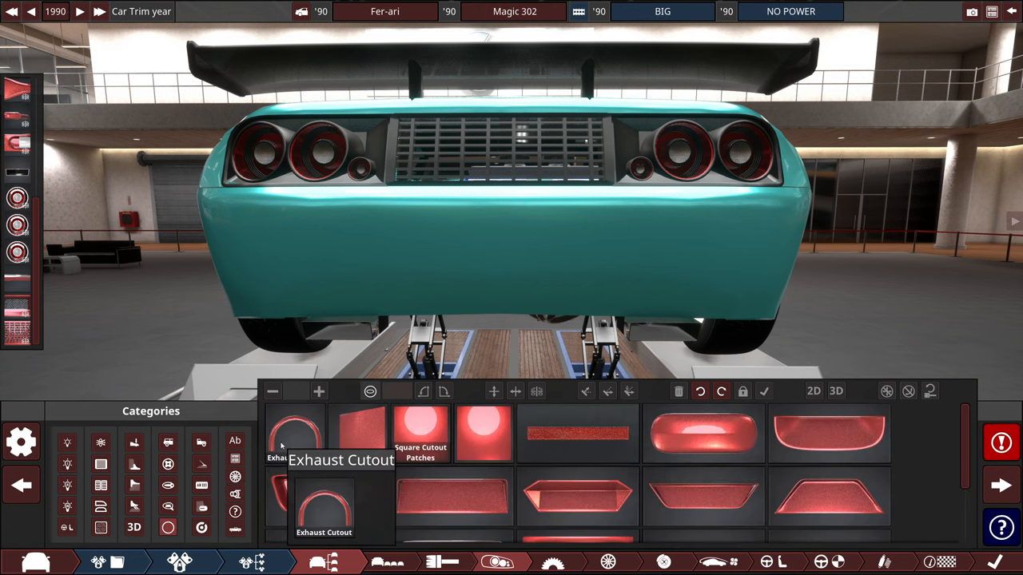
Step: Place an Exhaust Cutout fixture at the rear and list its style variants
click(293, 433)
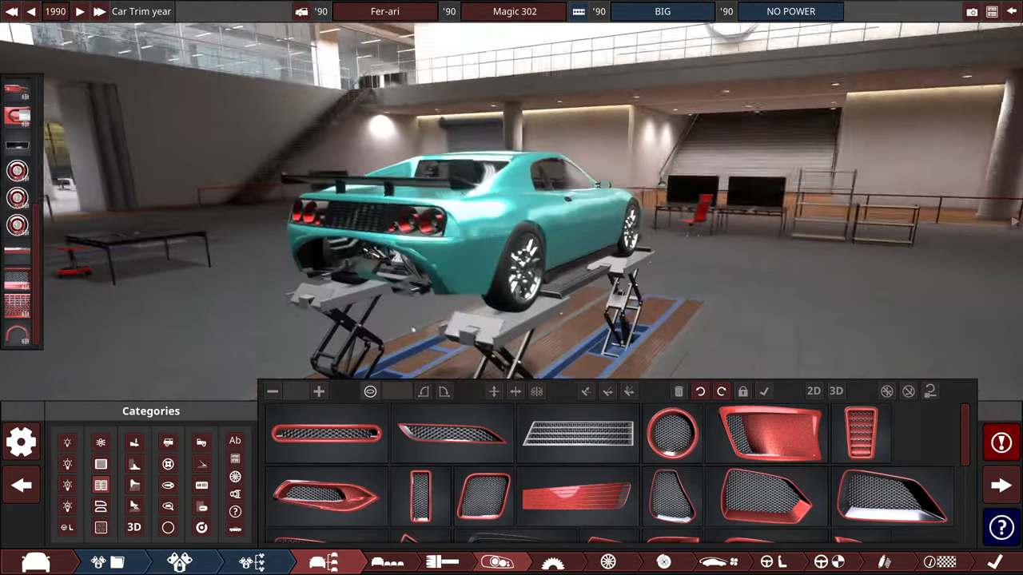
click(326, 433)
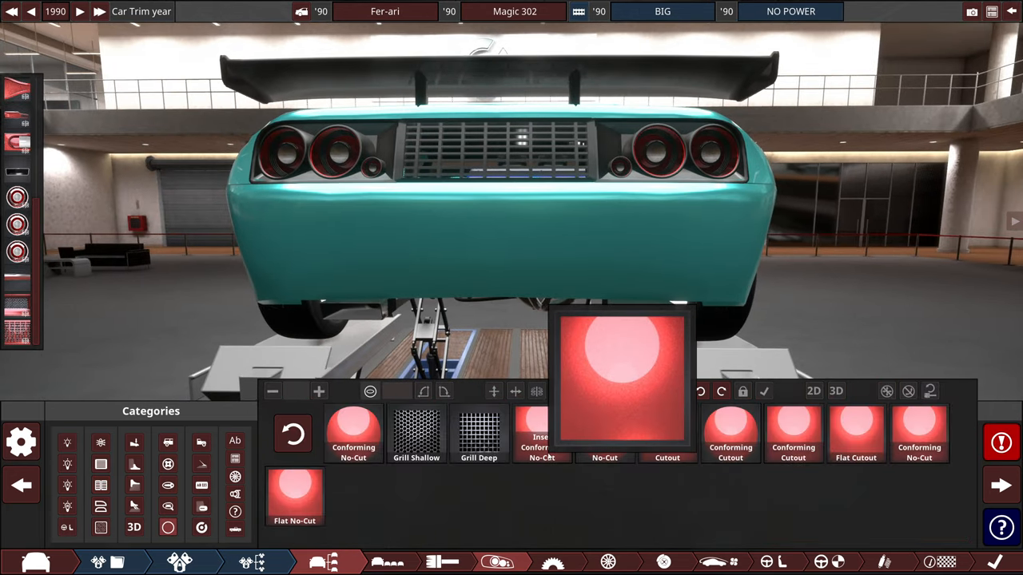
click(415, 432)
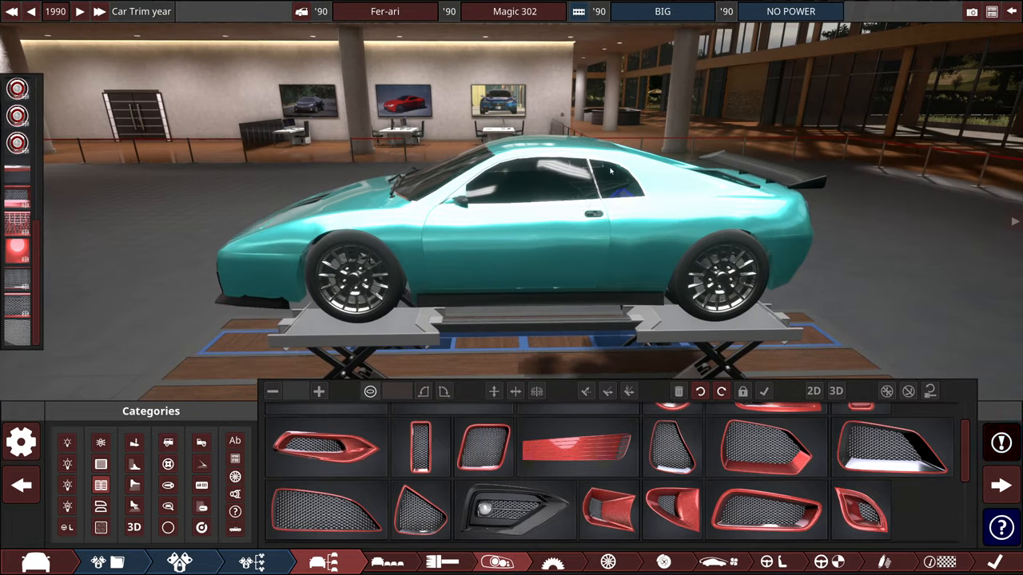
Step: Switch to the Interior fixture categories and add a basic race interior part
click(101, 526)
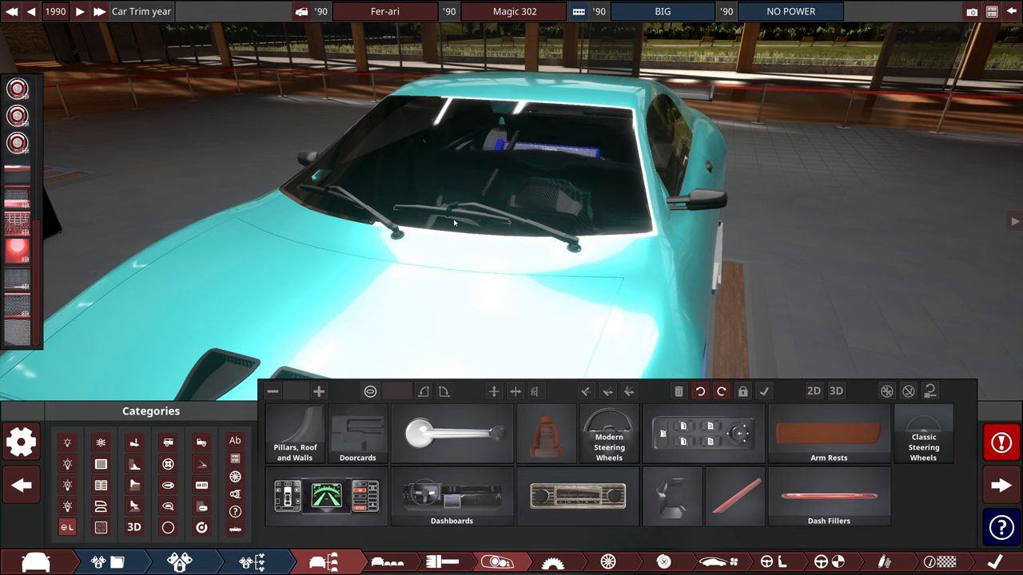
click(547, 434)
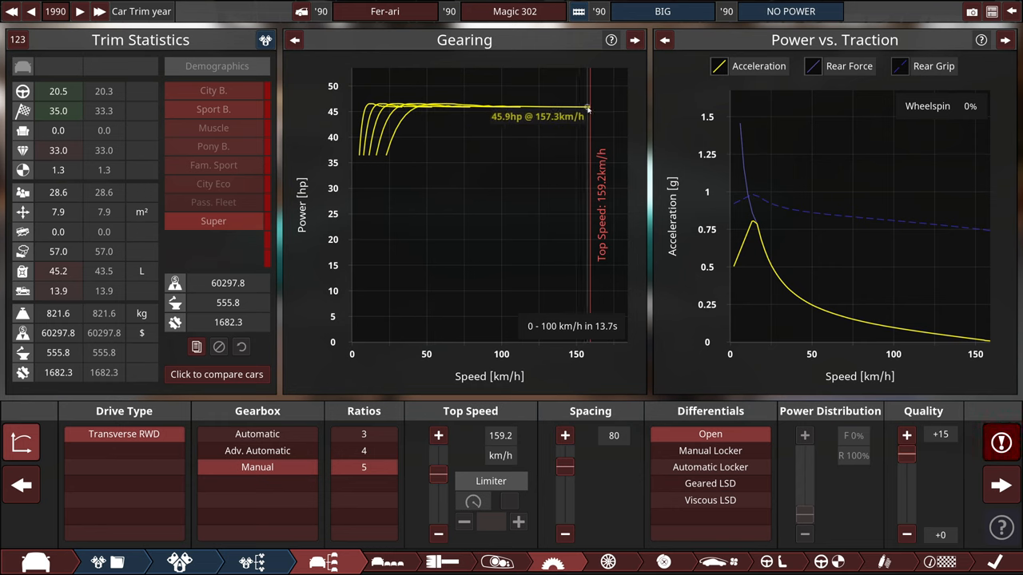
mouse_move(442, 106)
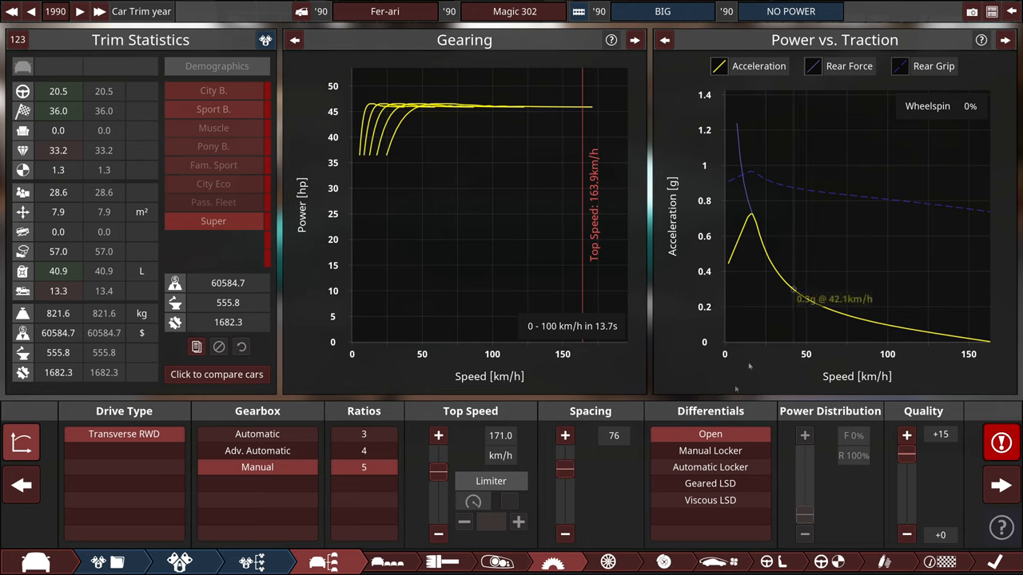
mouse_move(710, 434)
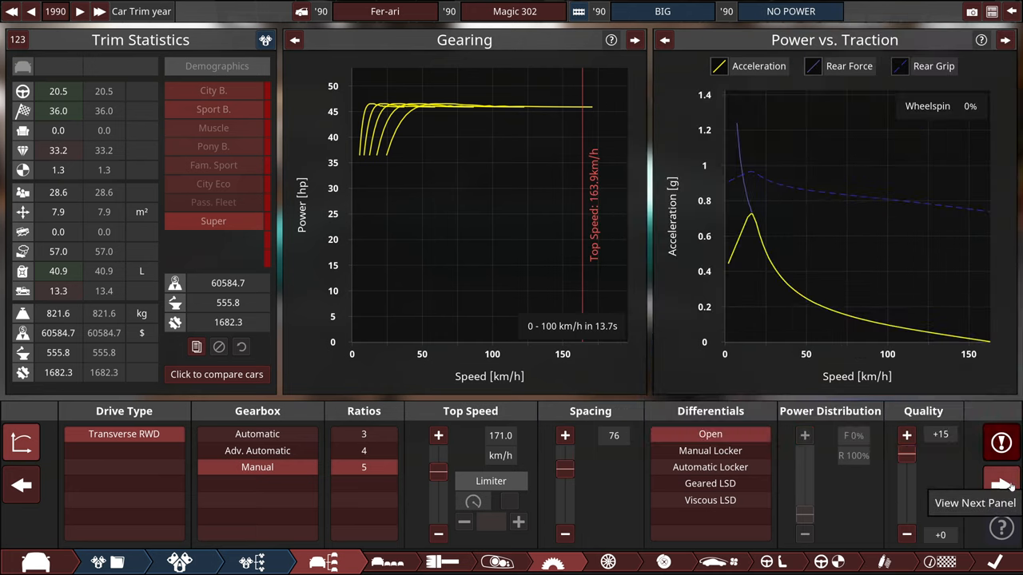
Step: Narrow the front tyres to P140/60R19 and dismiss the suggestions popup
click(1001, 485)
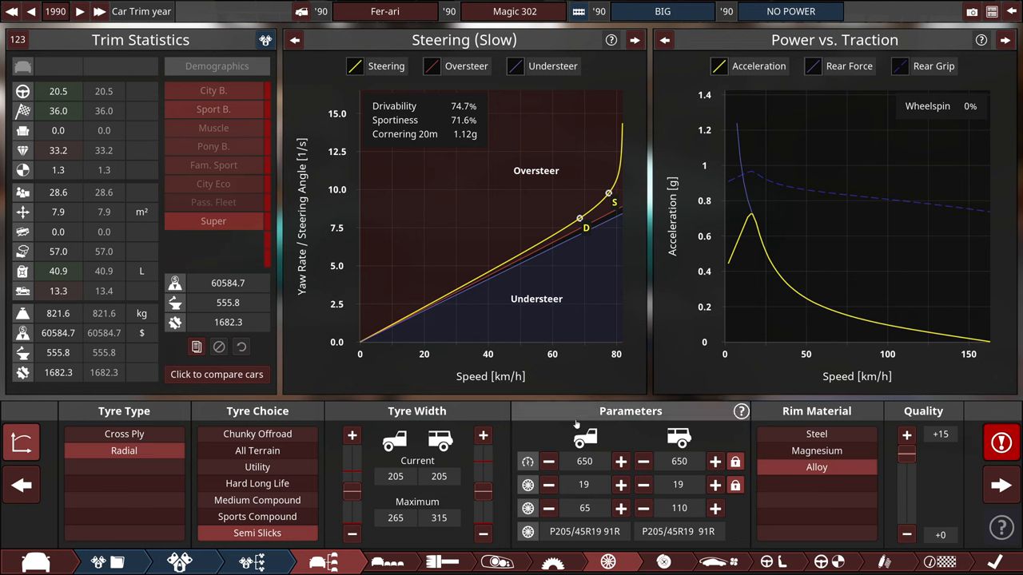
click(1000, 442)
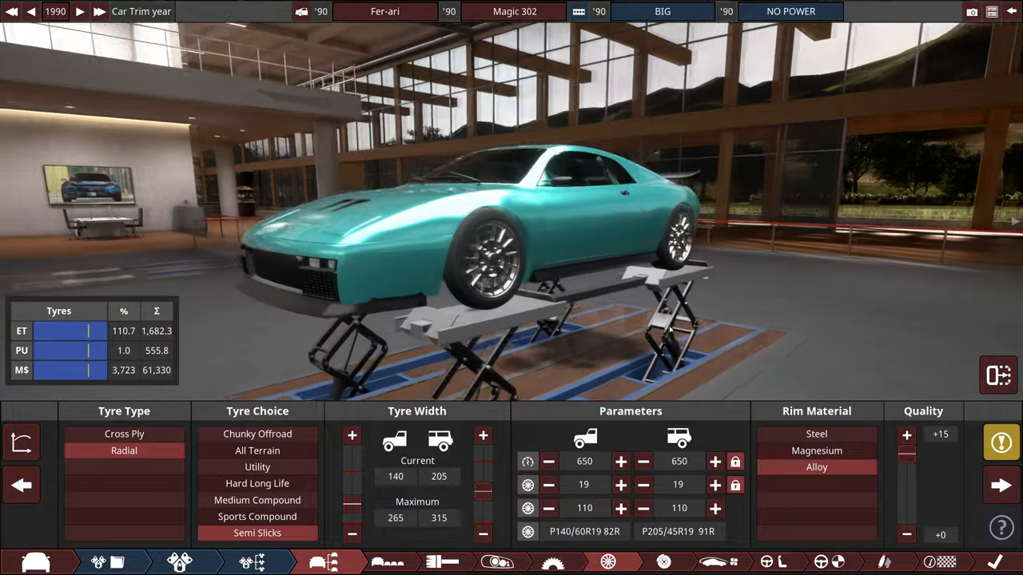
click(997, 375)
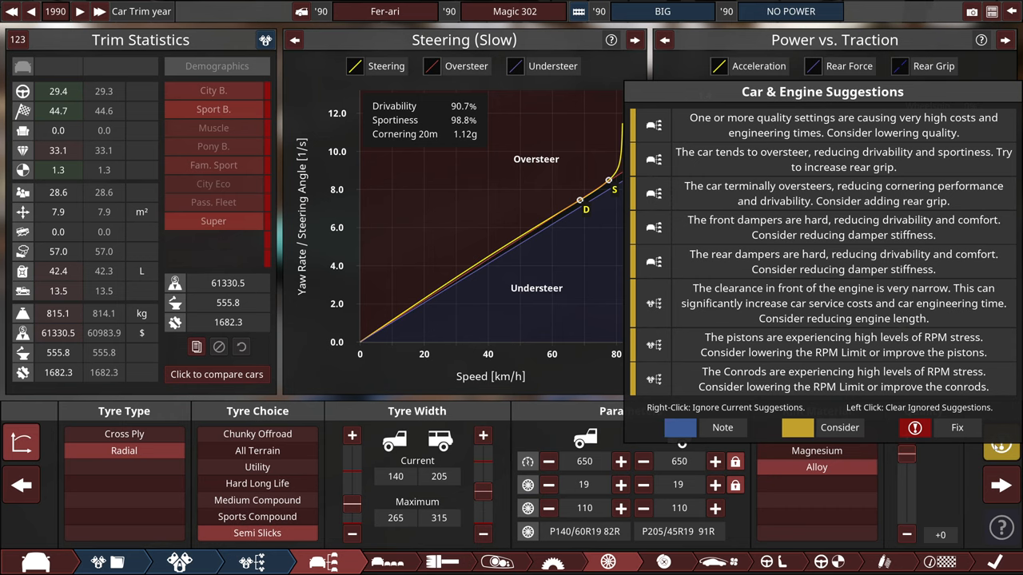
click(1001, 443)
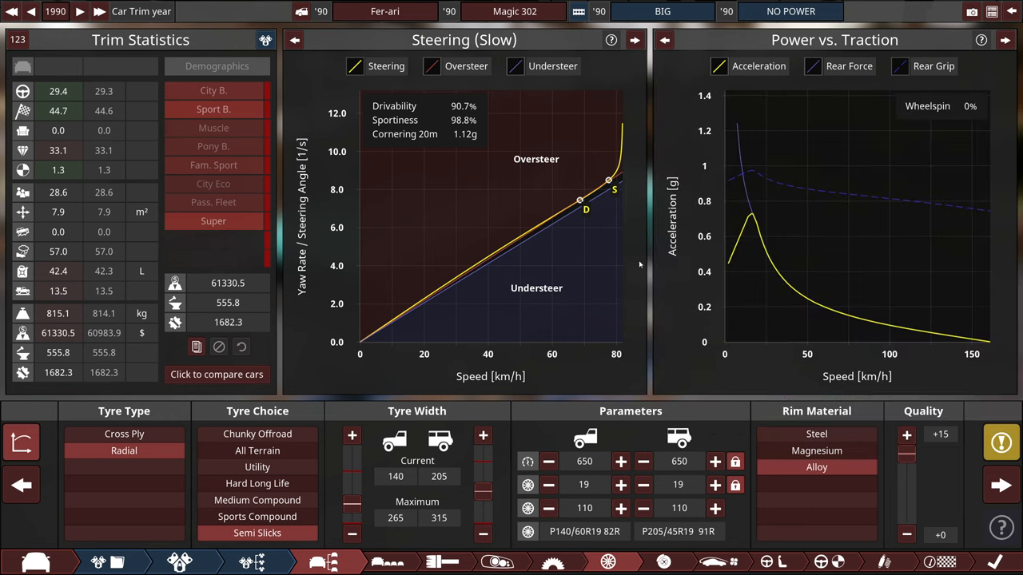
mouse_move(667, 562)
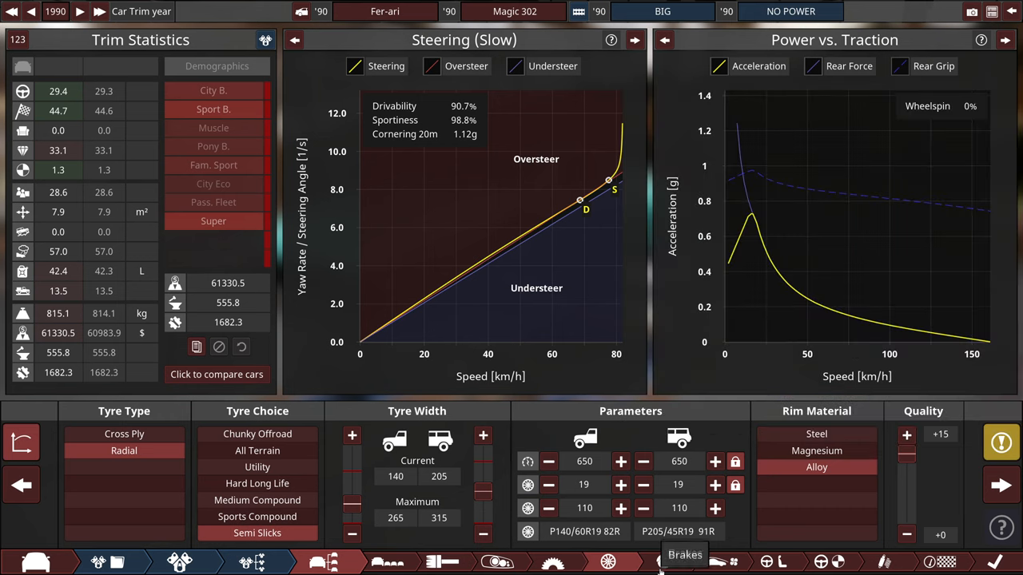
Step: Bring up the brake settings for the front and rear brakes
click(662, 562)
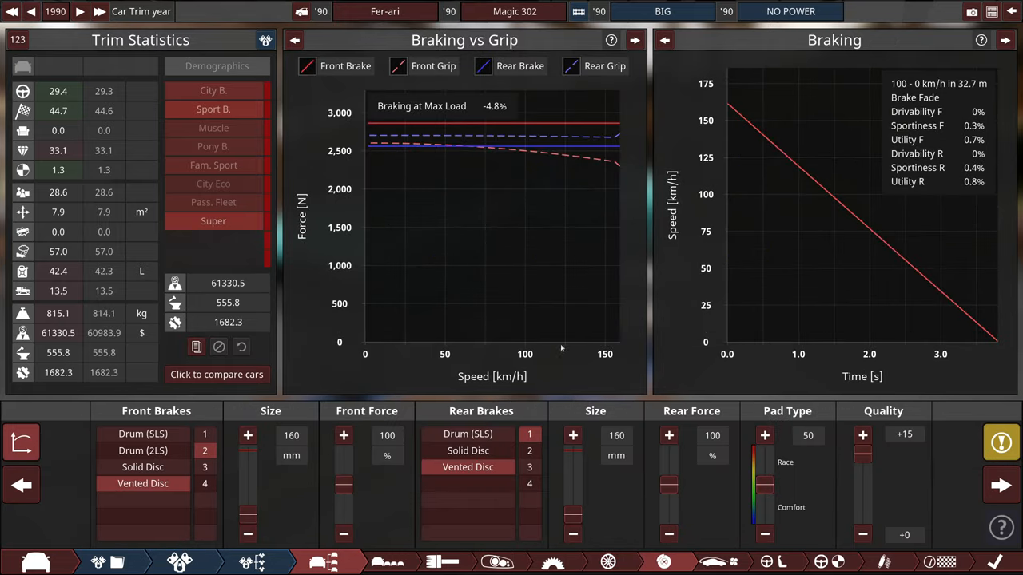
mouse_move(331, 480)
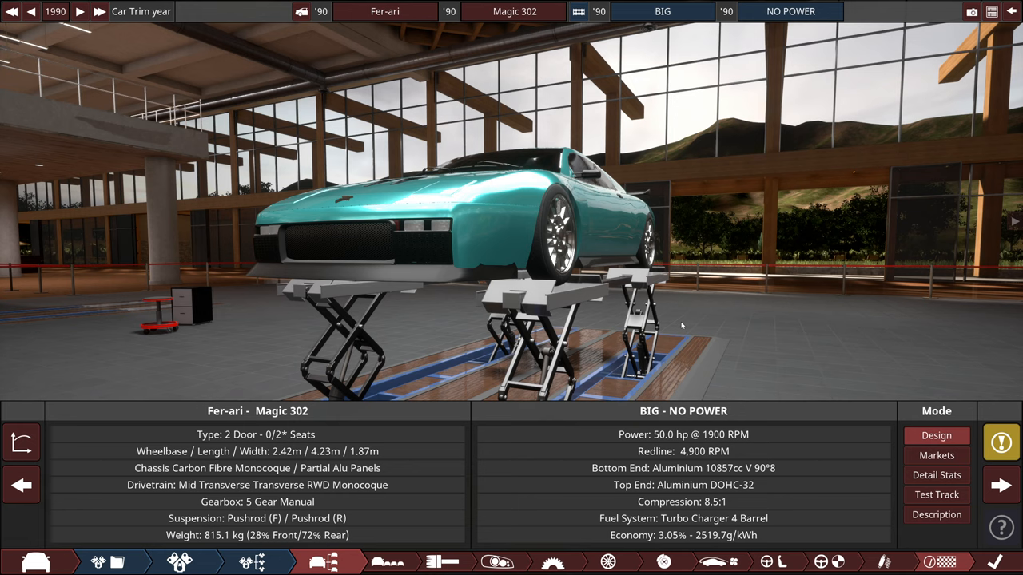
mouse_move(684, 322)
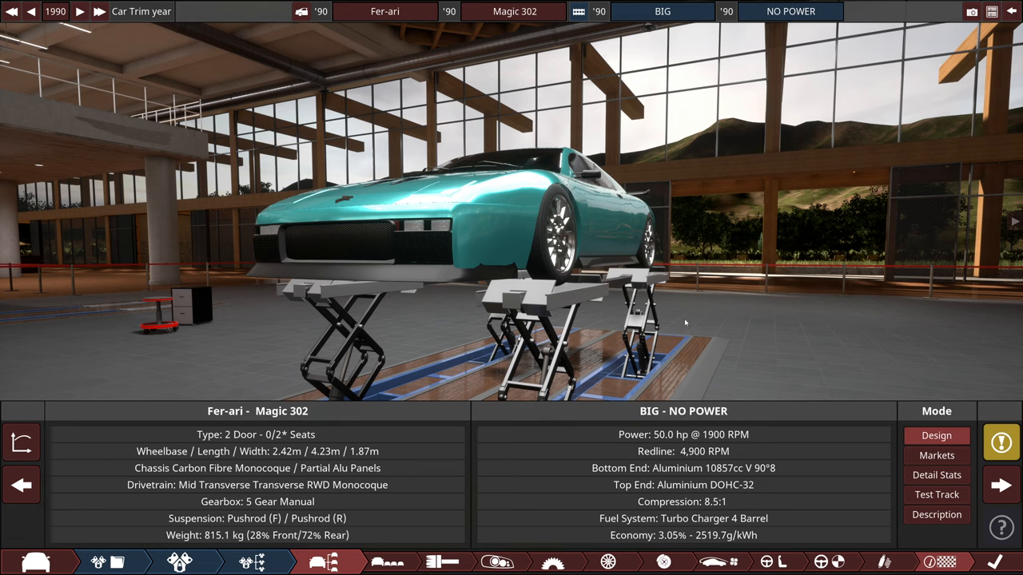